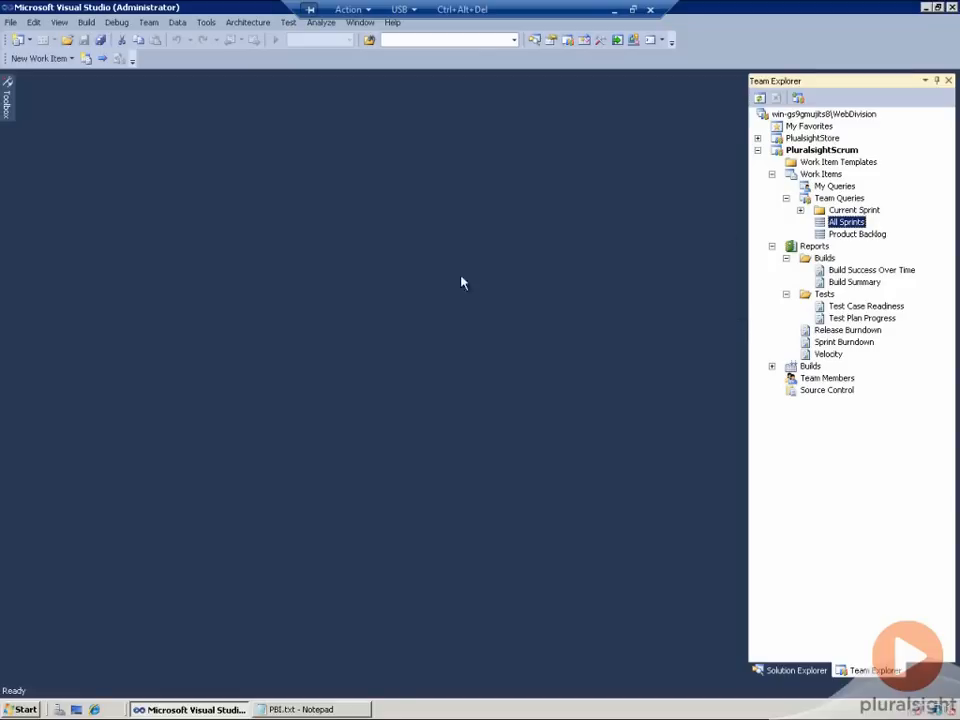
# Step: Open the empty Product Backlog query and start a new blank Product Backlog Item
pyautogui.click(821, 173)
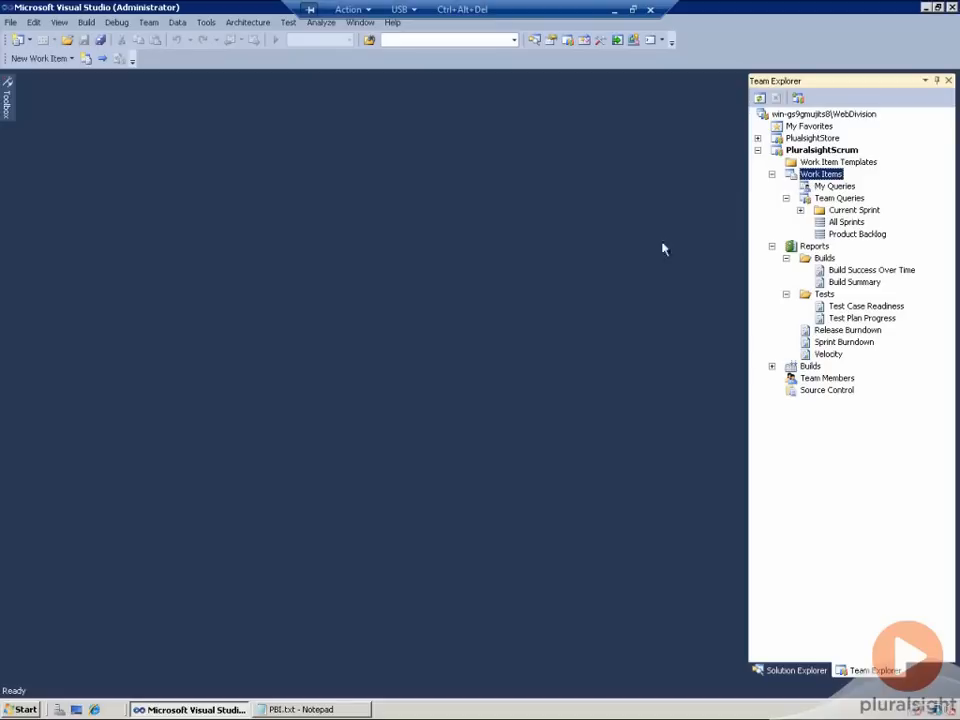
pyautogui.click(857, 233)
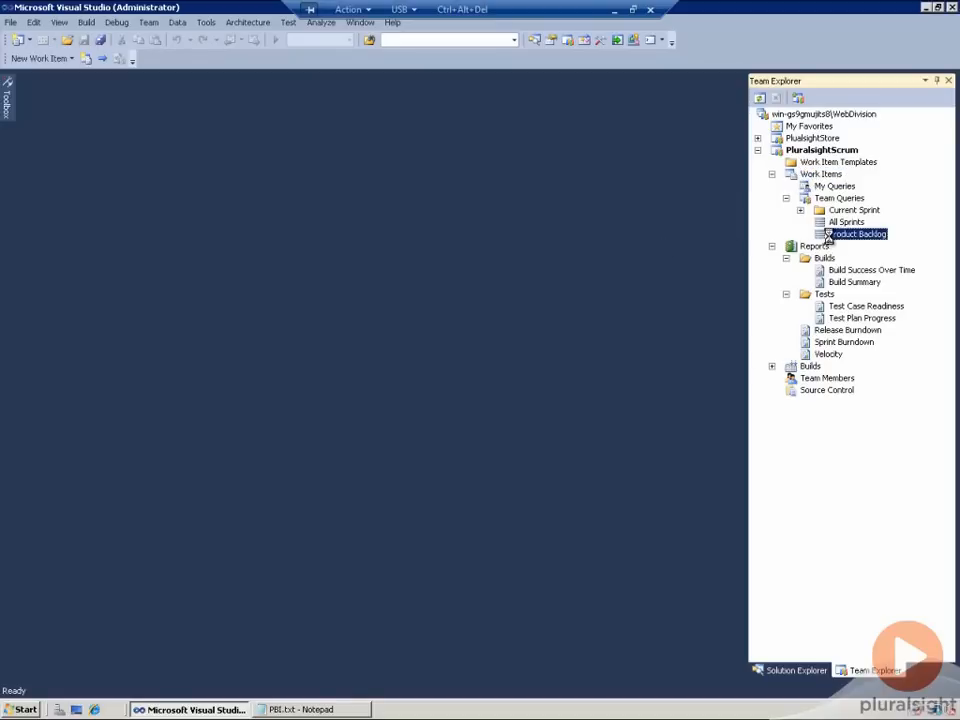
pyautogui.doubleClick(857, 233)
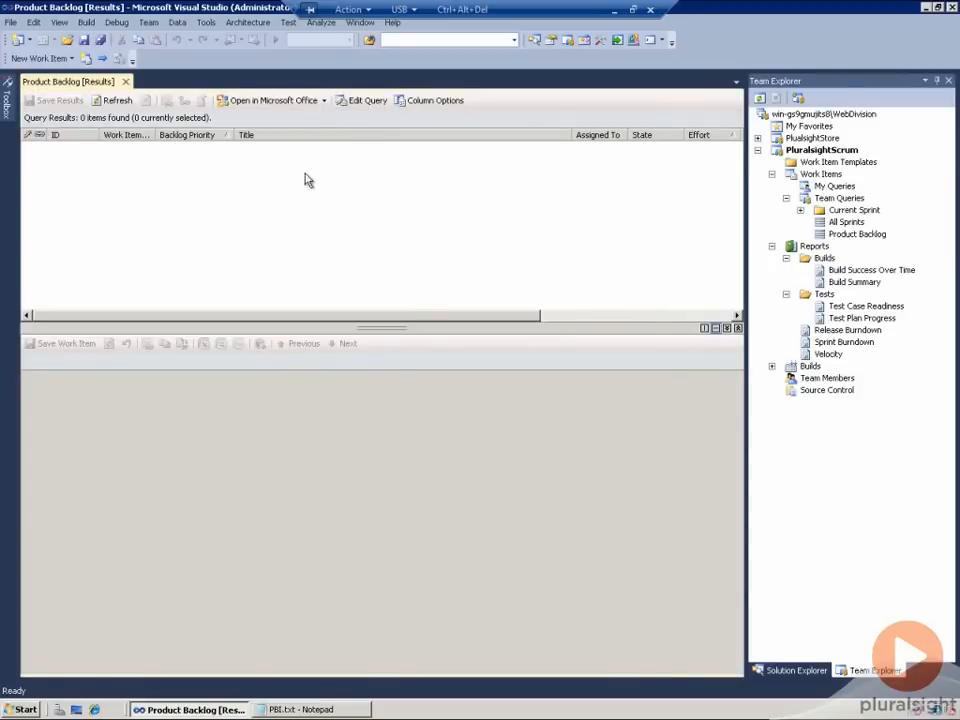
pyautogui.moveTo(195, 140)
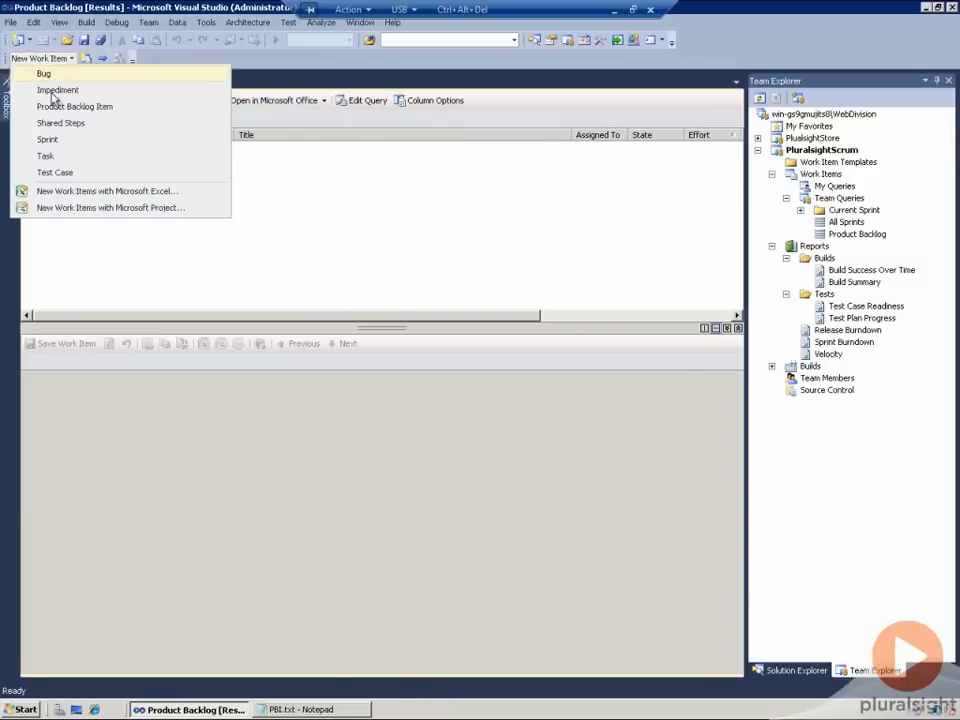
pyautogui.click(75, 106)
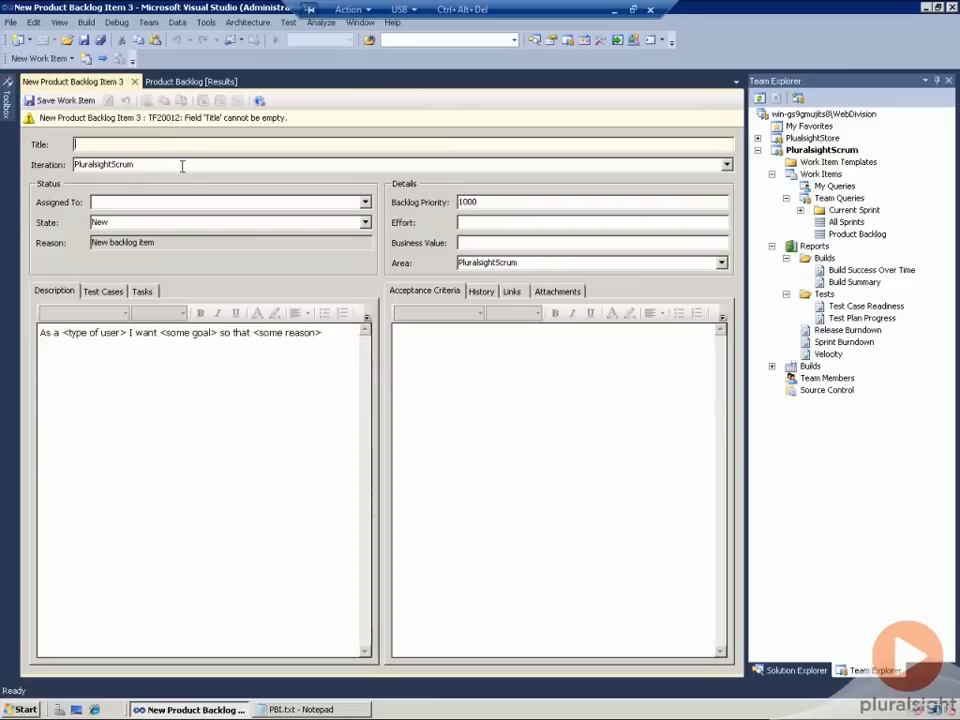
pyautogui.click(270, 100)
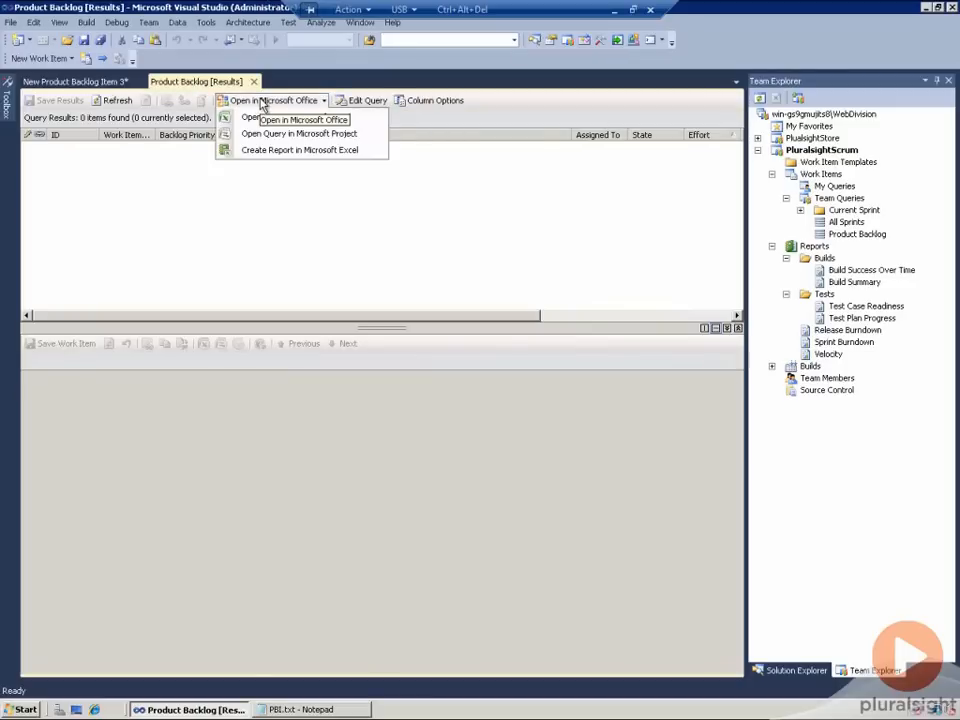
pyautogui.moveTo(278, 167)
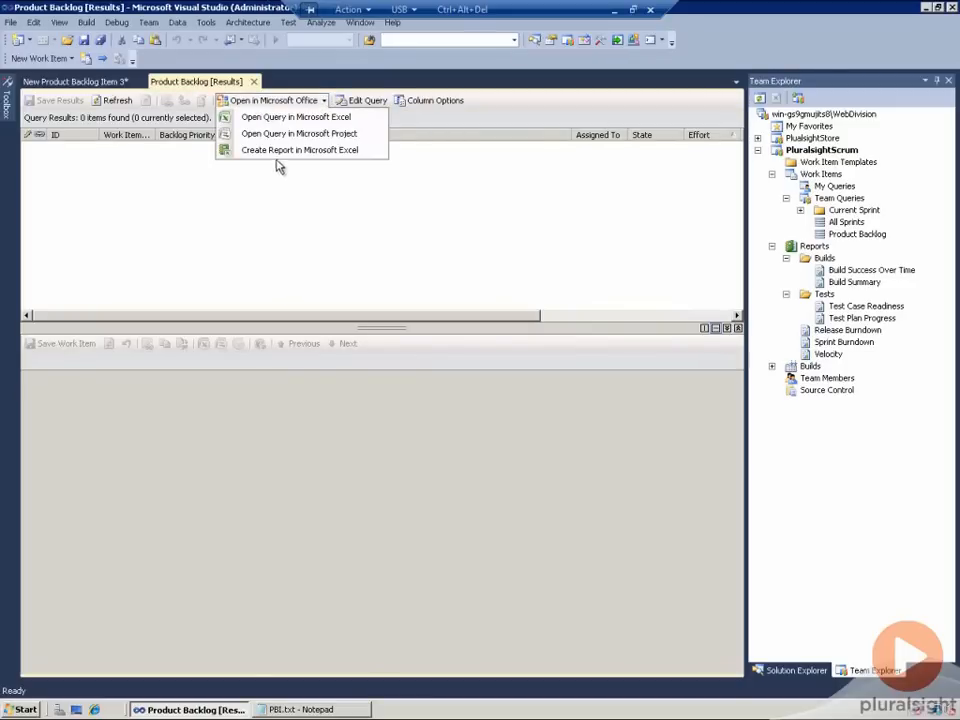
pyautogui.moveTo(280, 120)
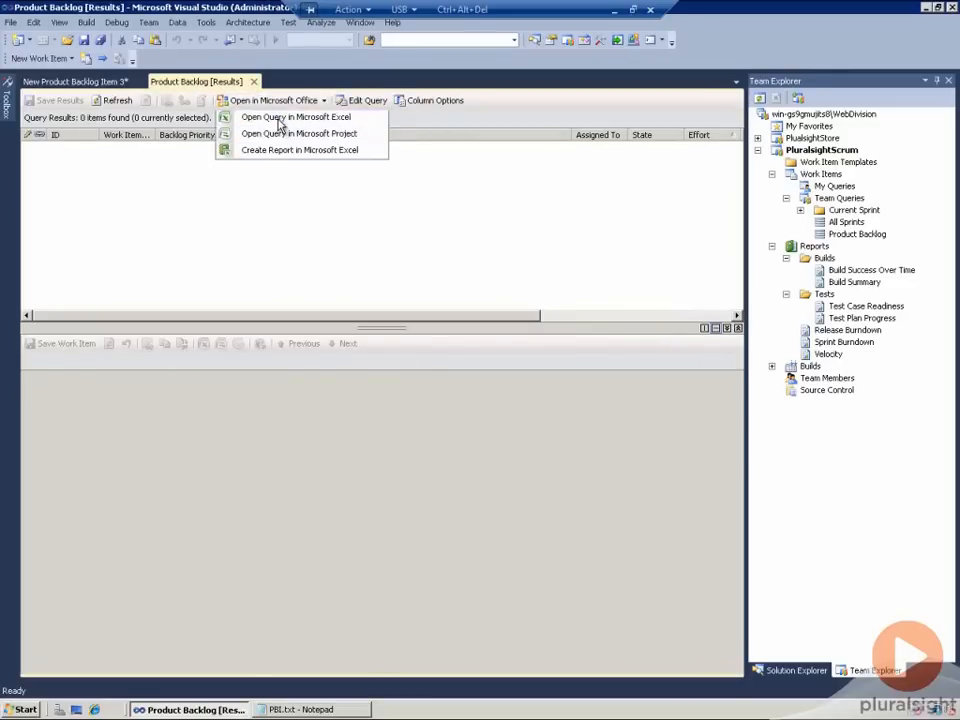
# Step: Open the Product Backlog query in Excel and copy the five stories from the PBI.txt notes
pyautogui.click(294, 117)
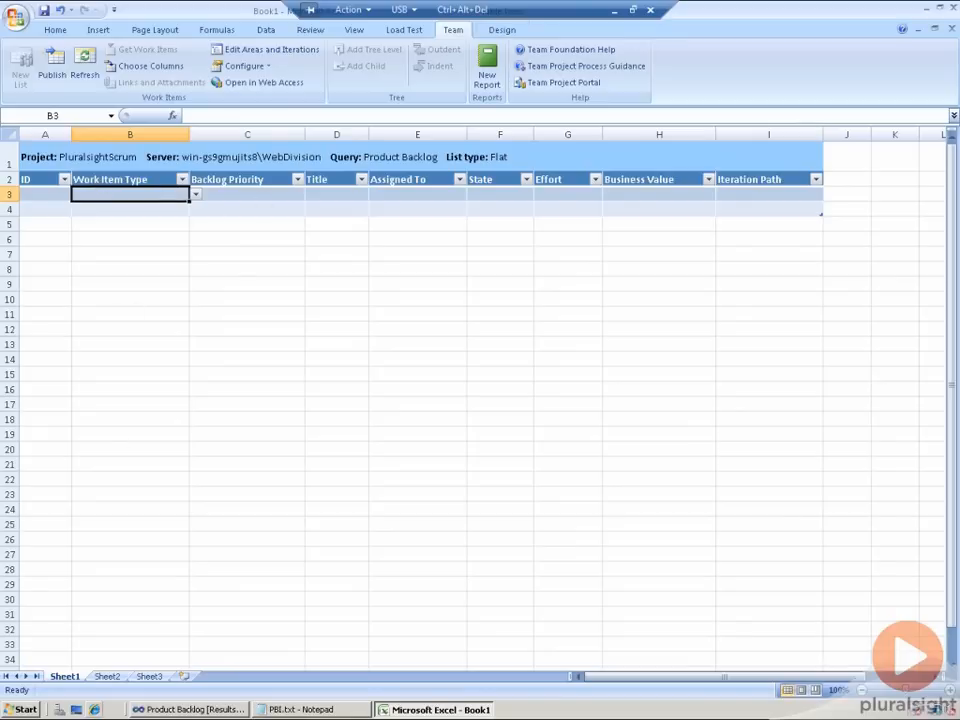
pyautogui.click(305, 709)
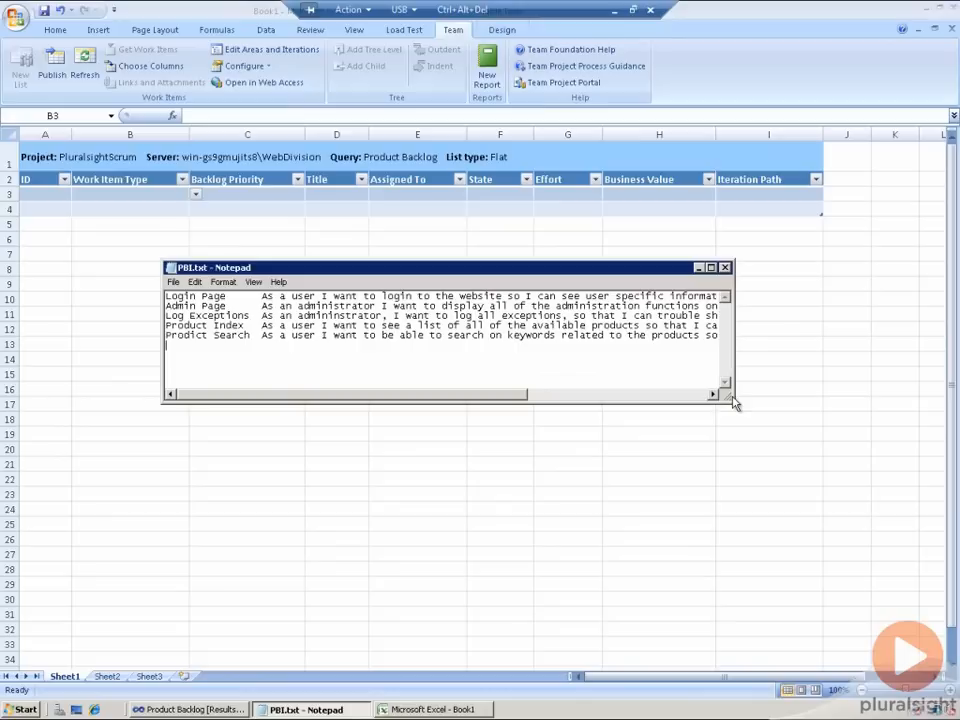
pyautogui.moveTo(730, 400); pyautogui.dragTo(843, 455)
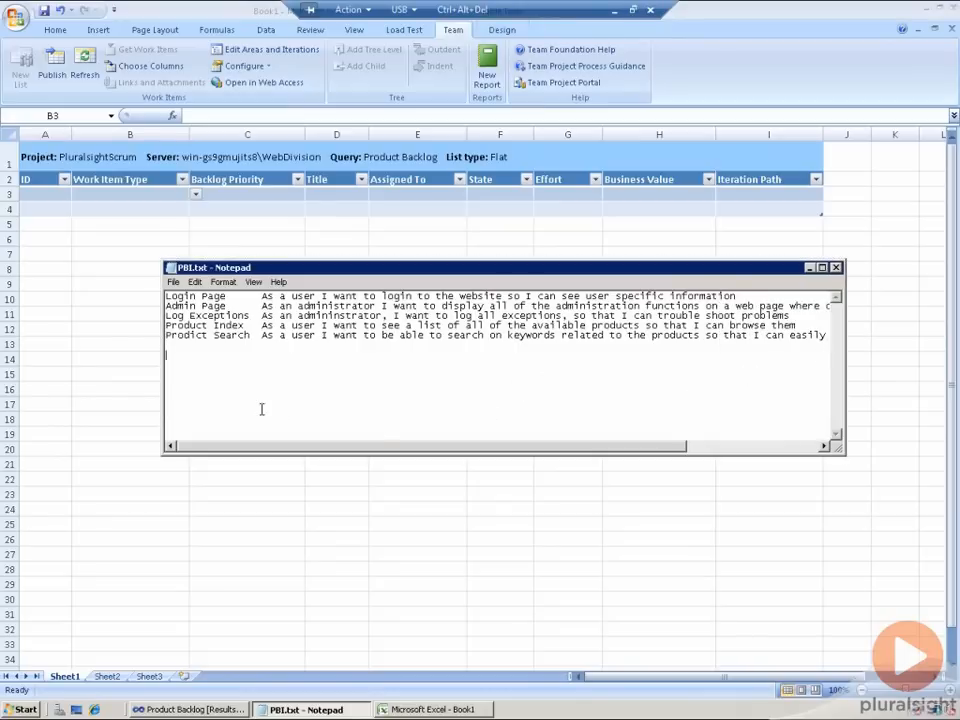
pyautogui.moveTo(256, 386)
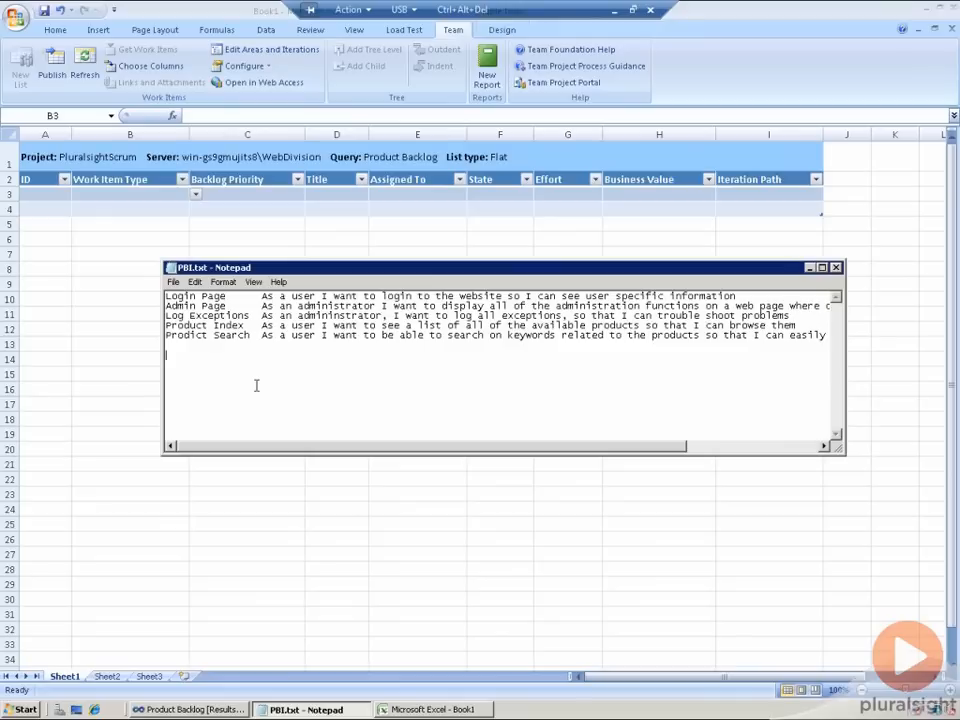
pyautogui.press('ctrl+a')
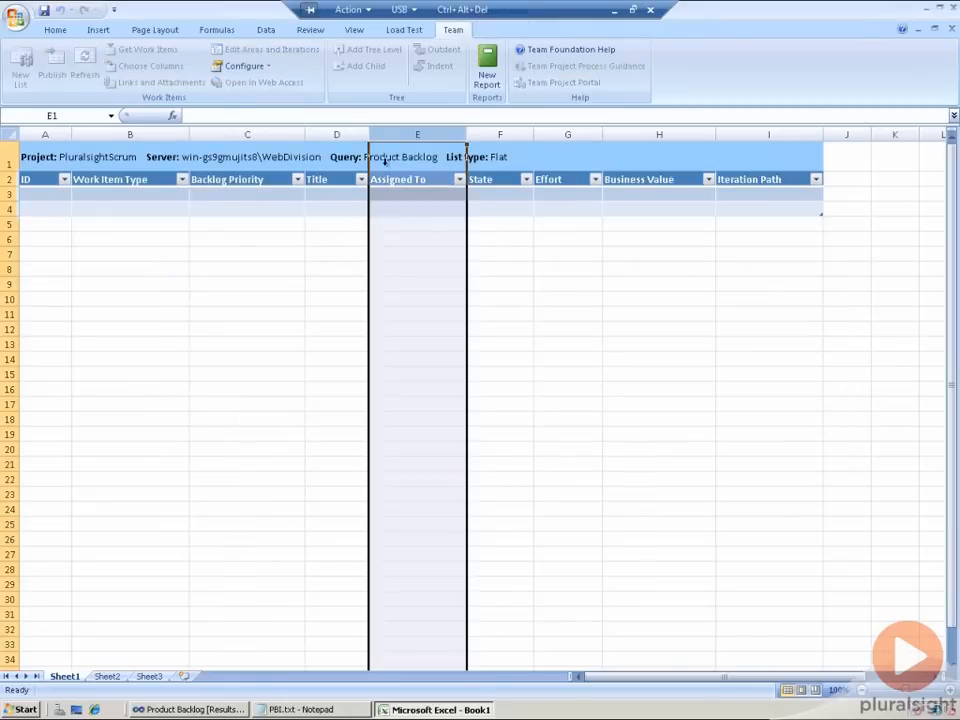
pyautogui.click(336, 194)
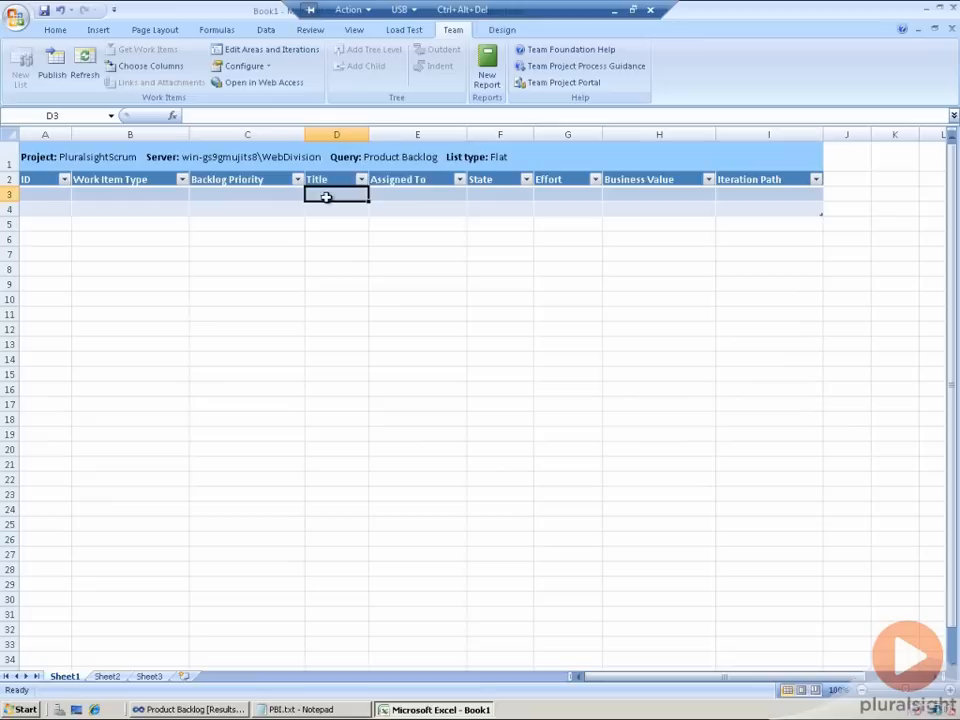
# Step: Add Description to the list's chosen columns and move it directly below Title
pyautogui.click(150, 65)
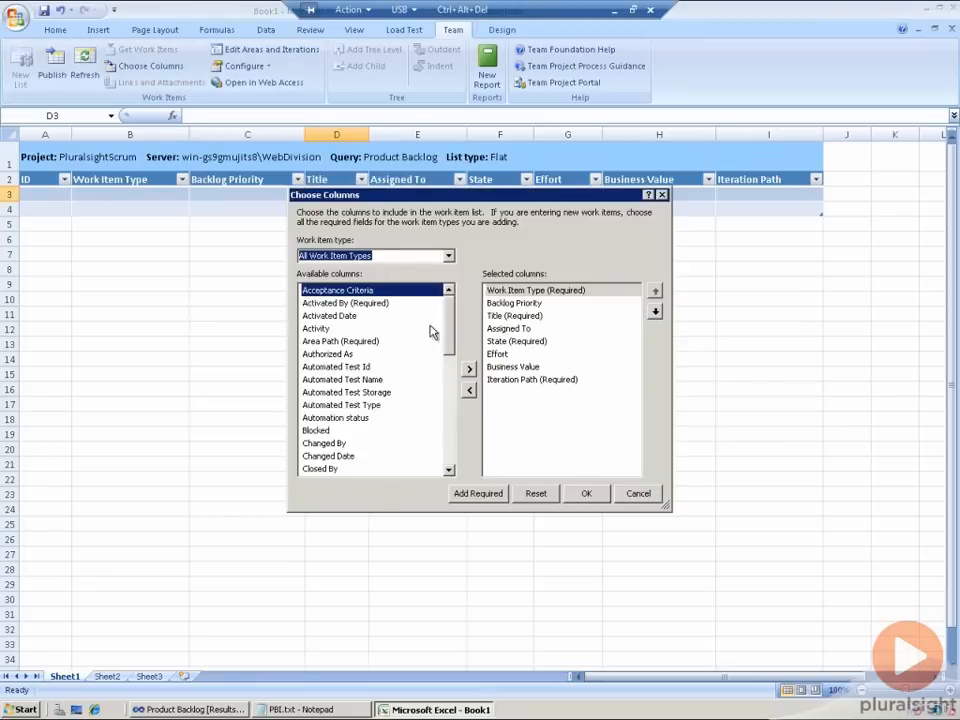
pyautogui.scroll(-3)
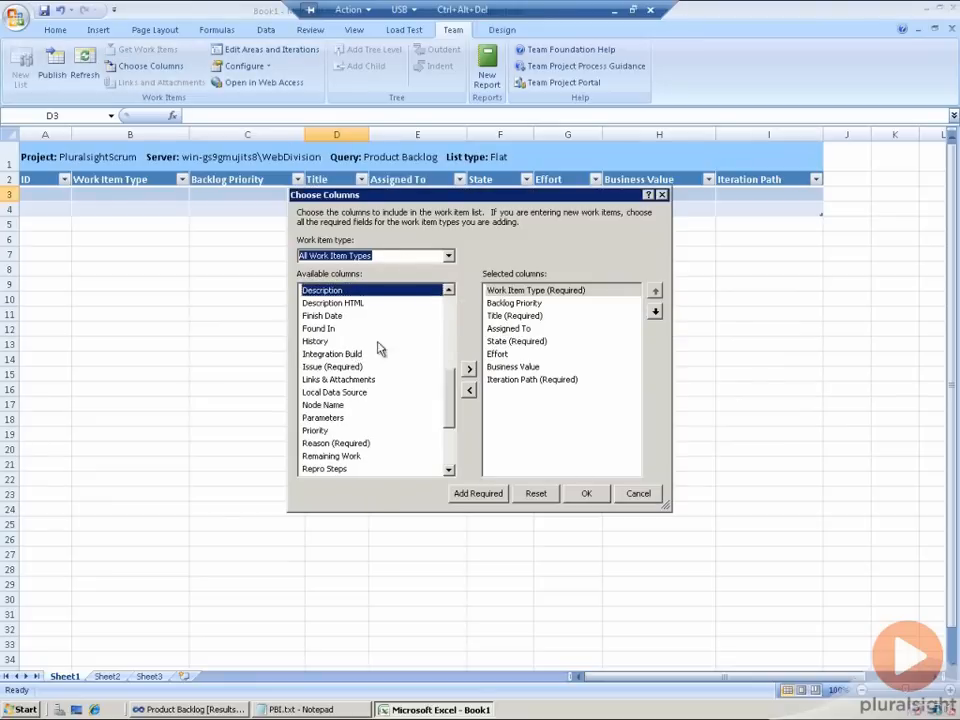
pyautogui.click(468, 369)
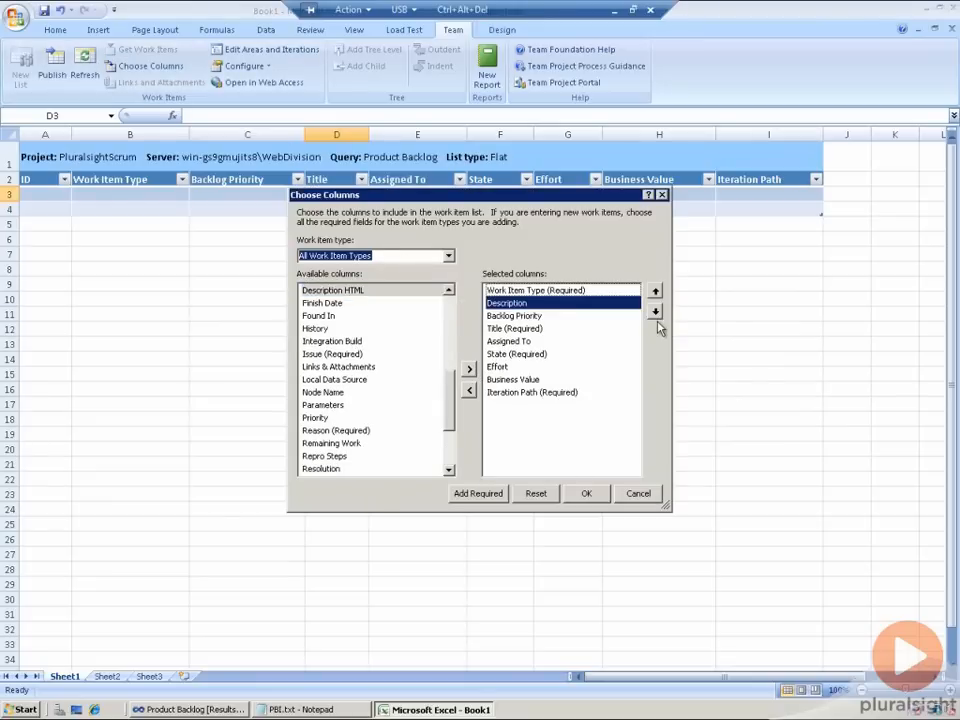
pyautogui.click(654, 311)
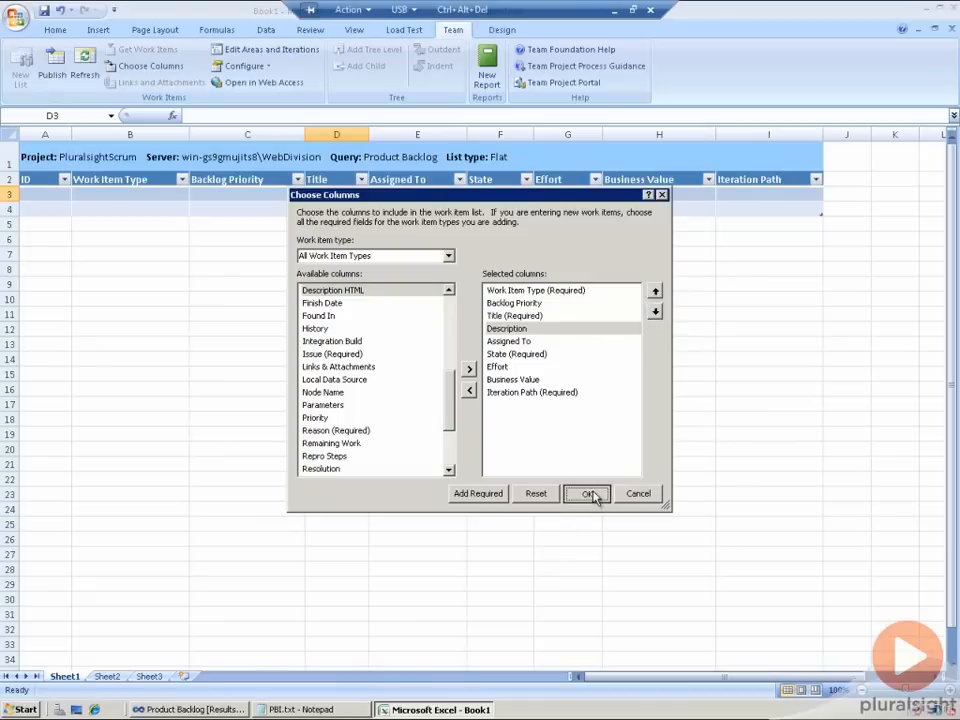
# Step: Make the pasted stories Product Backlog Items and publish them as items 25–29
pyautogui.click(588, 493)
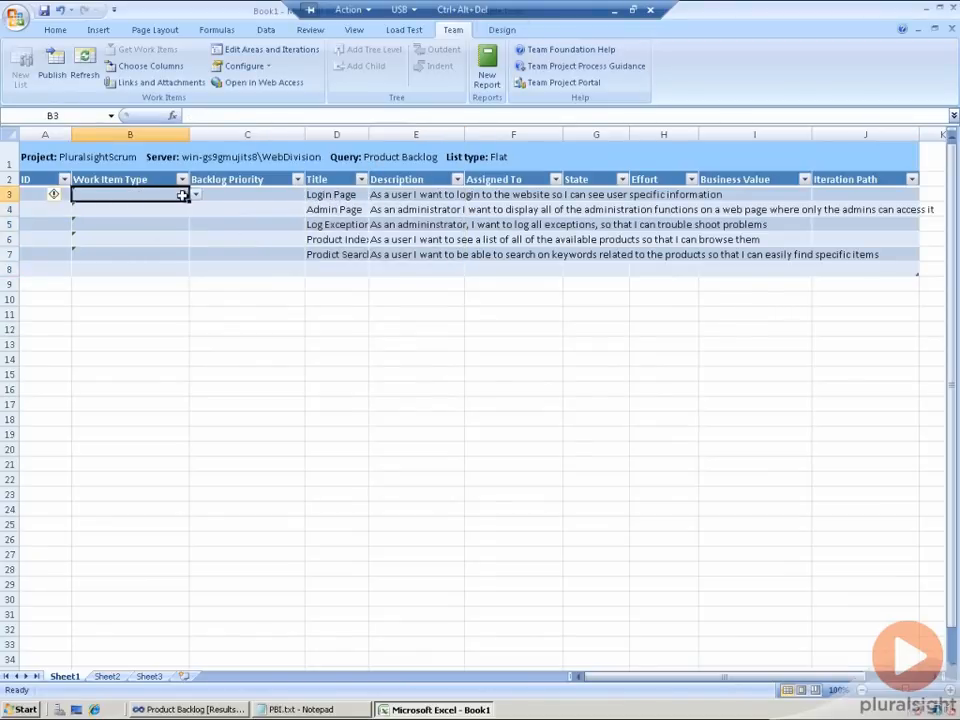
pyautogui.click(195, 194)
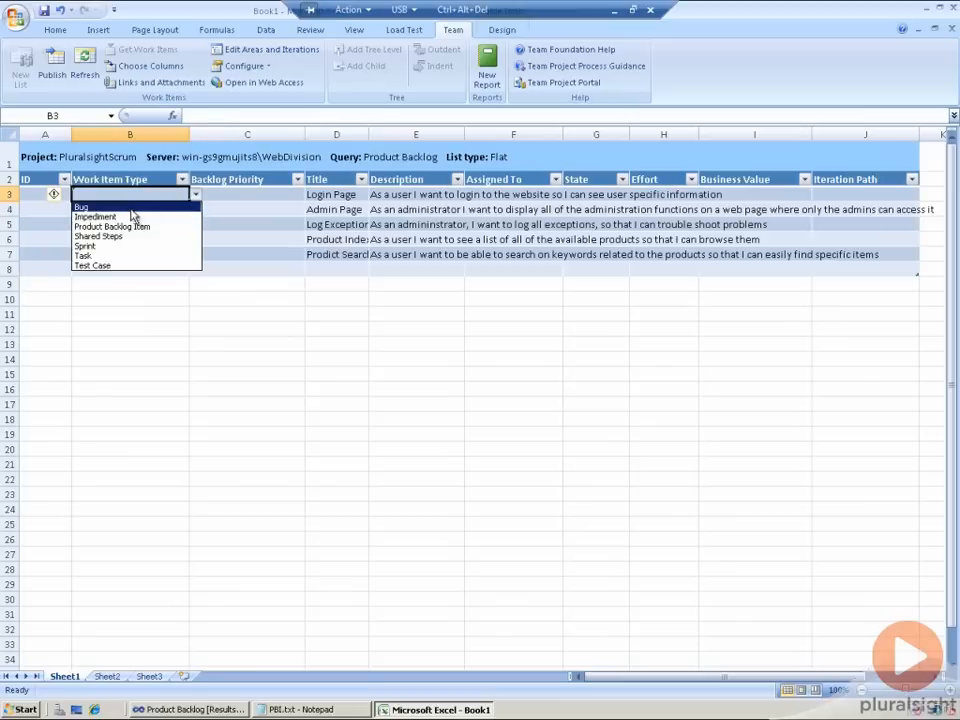
pyautogui.click(112, 225)
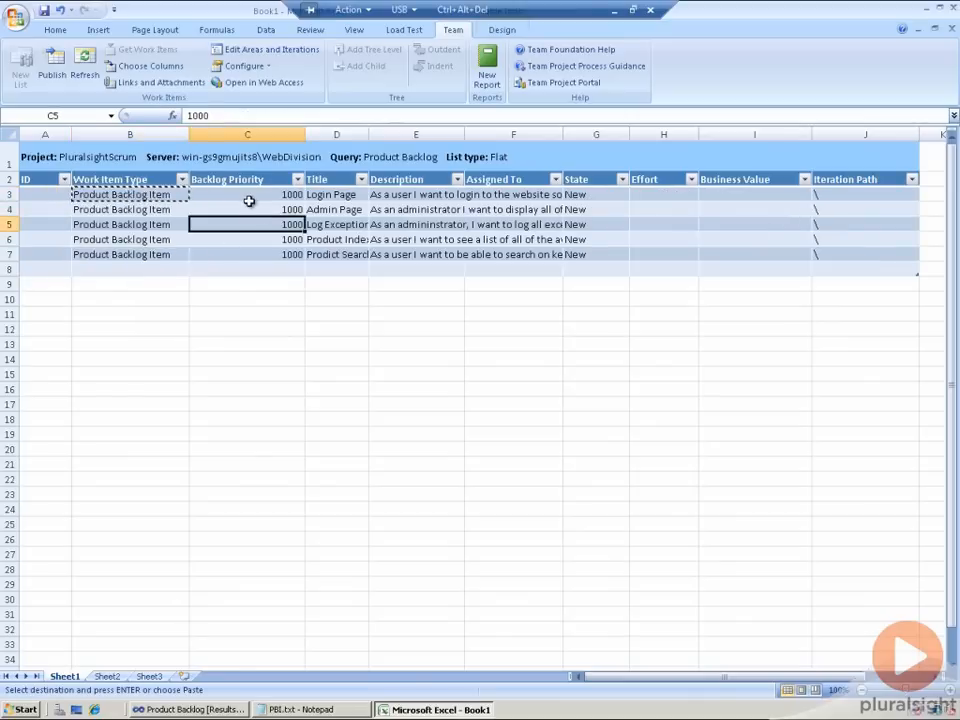
pyautogui.moveTo(711, 223)
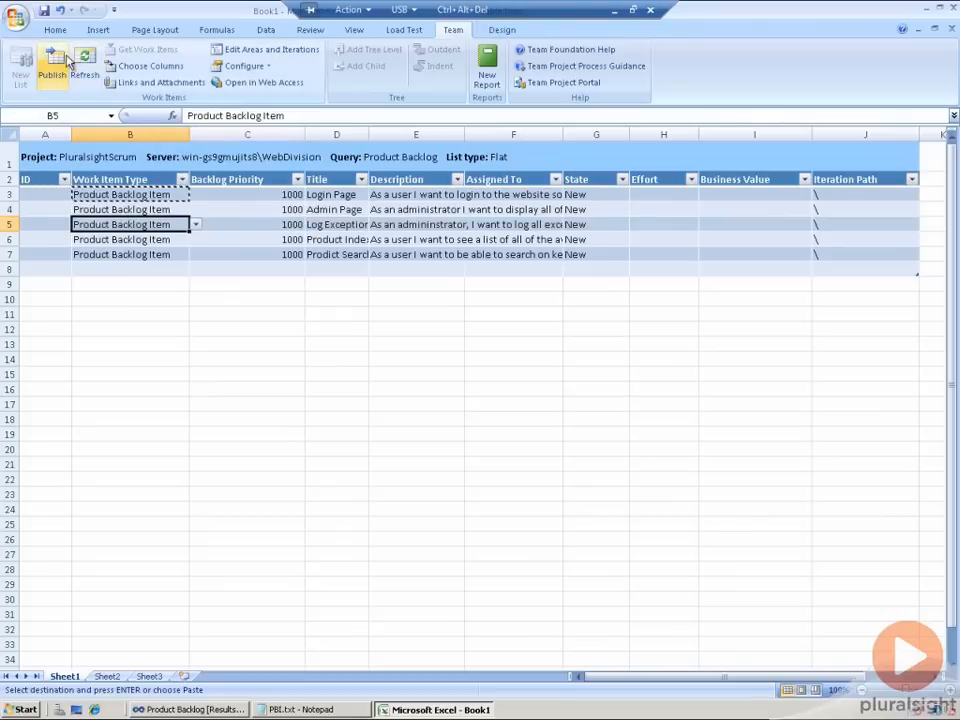
pyautogui.click(51, 65)
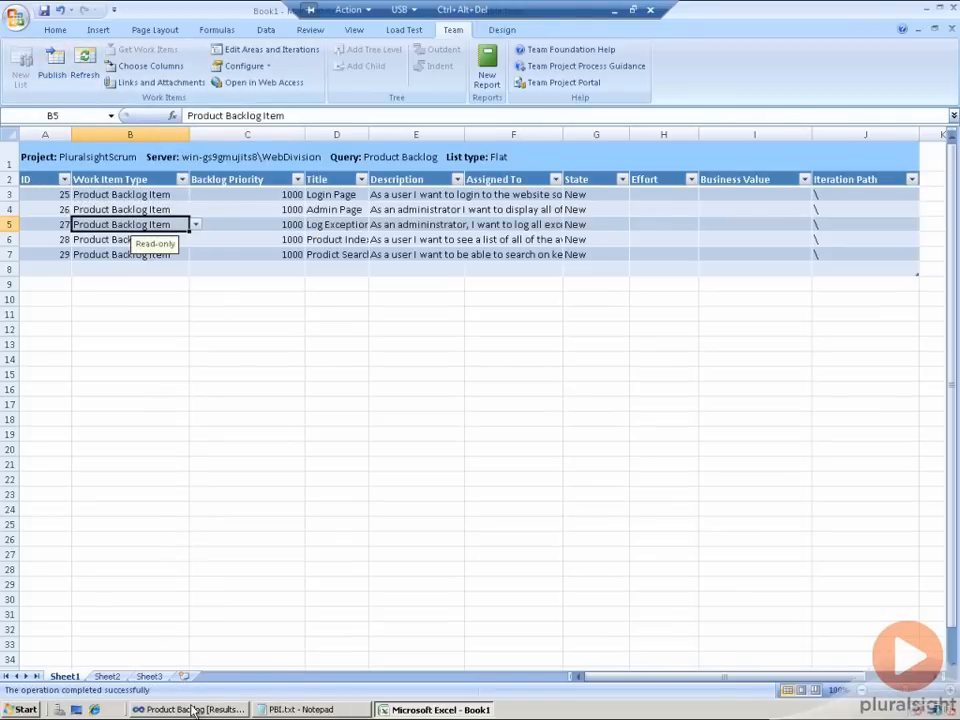
# Step: Refresh the Product Backlog query in Visual Studio to list items 25–29
pyautogui.click(188, 709)
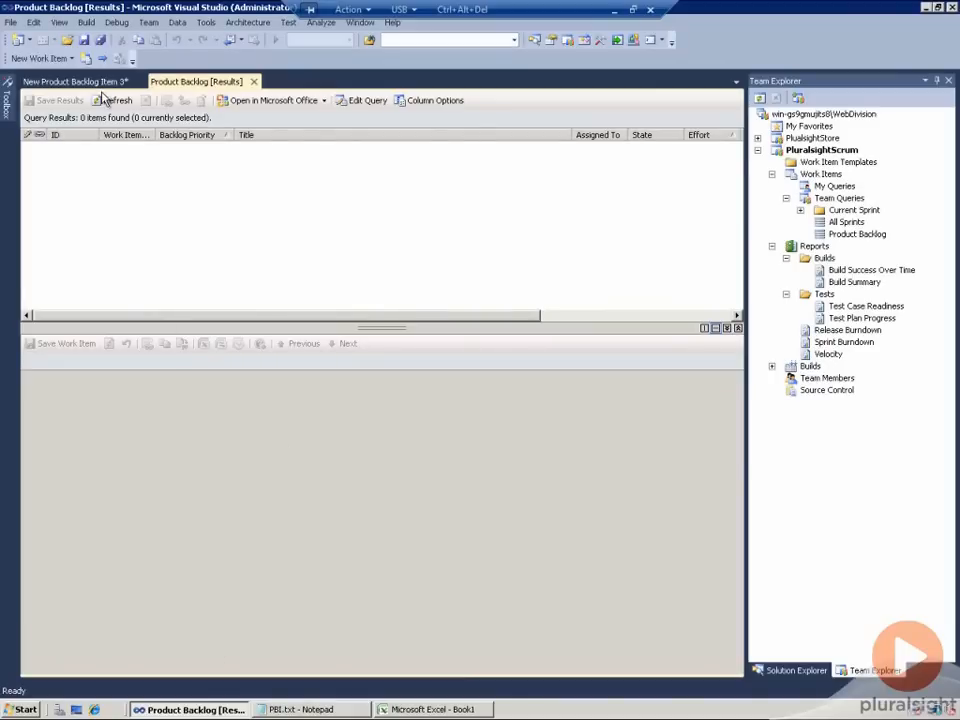
pyautogui.click(118, 100)
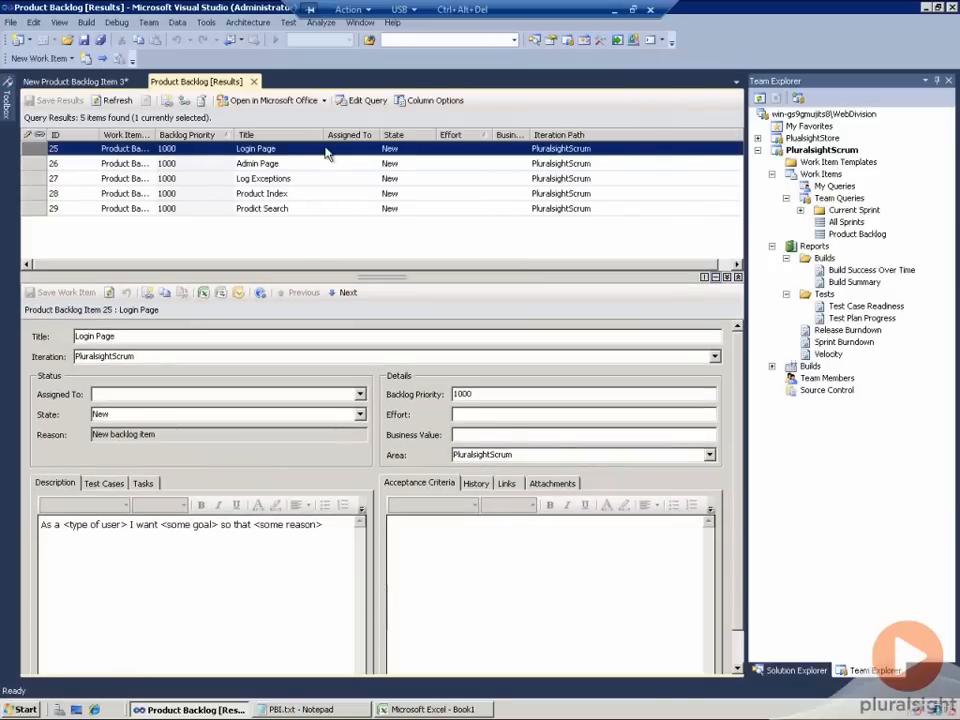
pyautogui.moveTo(252, 220)
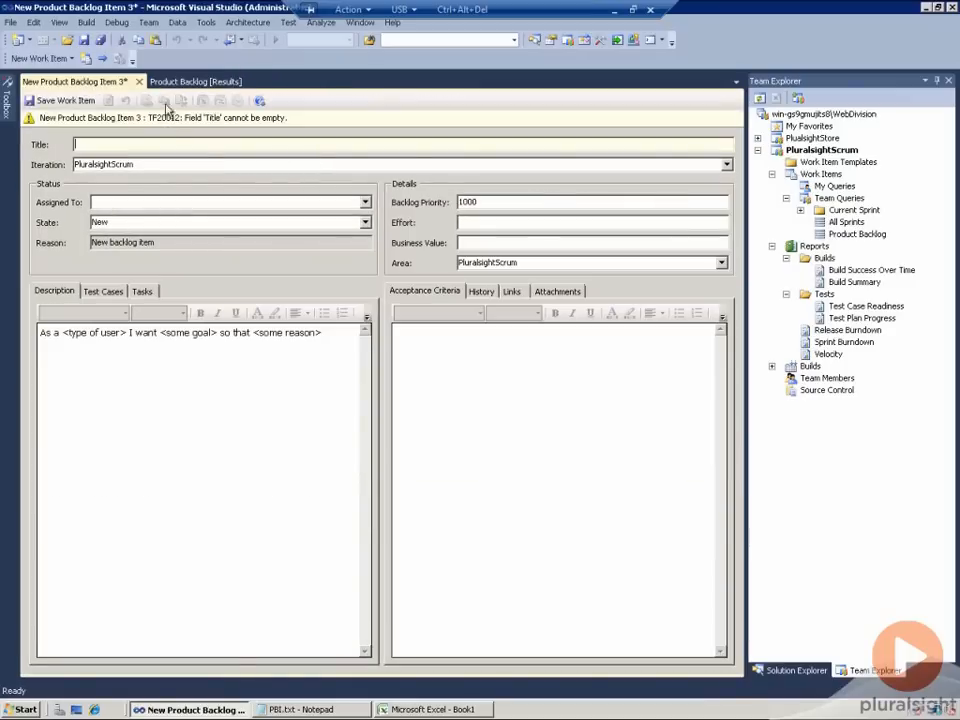
# Step: Widen column E so the Admin Page story description reads more fully
pyautogui.click(433, 709)
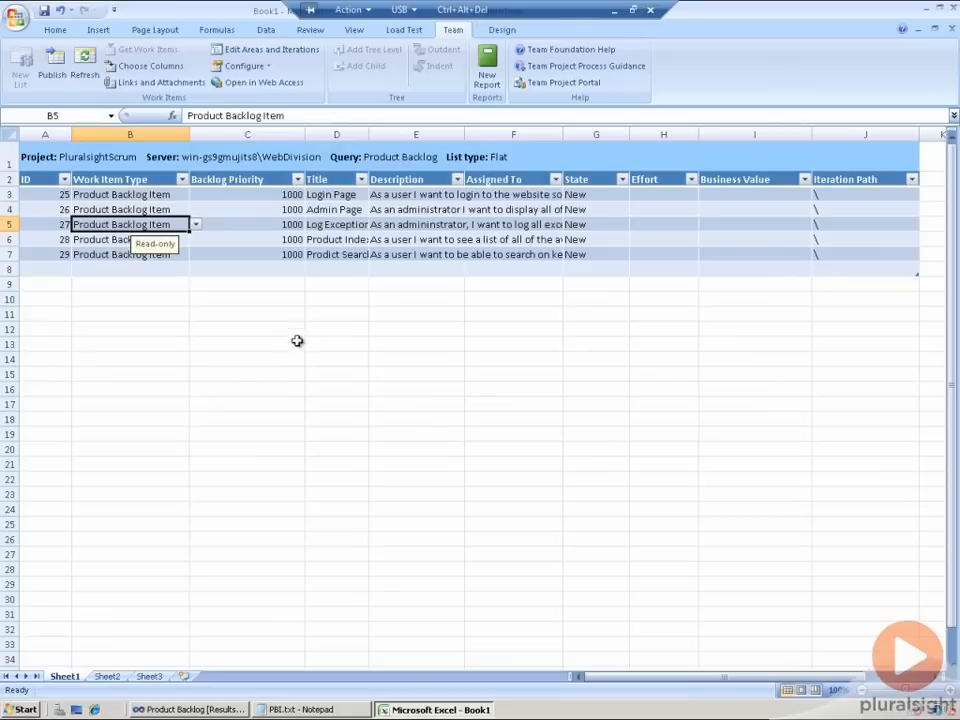
pyautogui.click(415, 209)
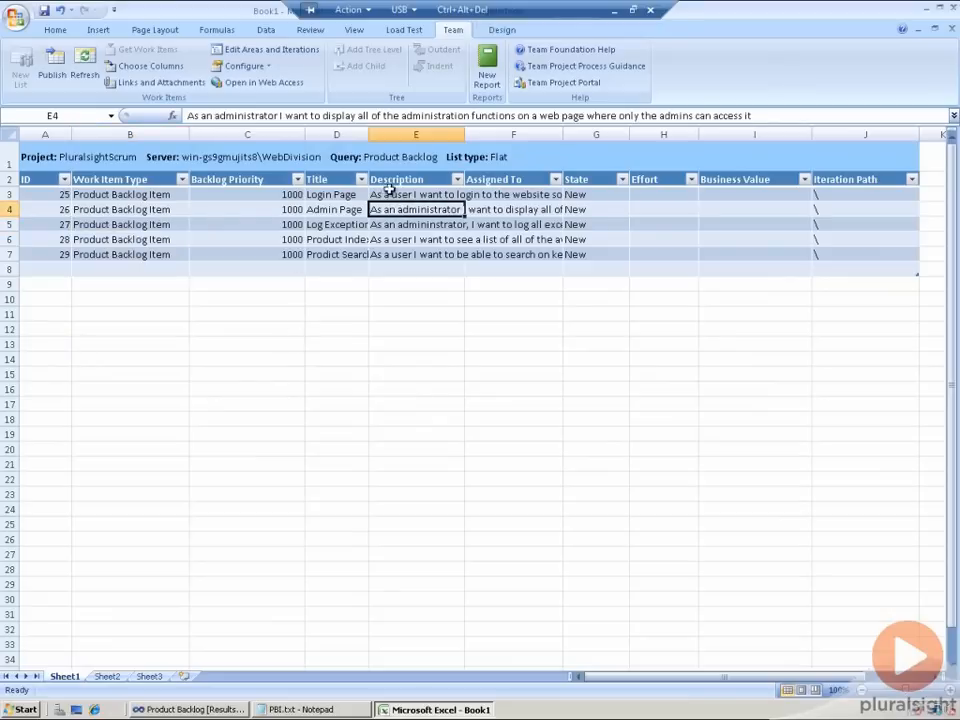
pyautogui.moveTo(463, 134); pyautogui.dragTo(476, 134)
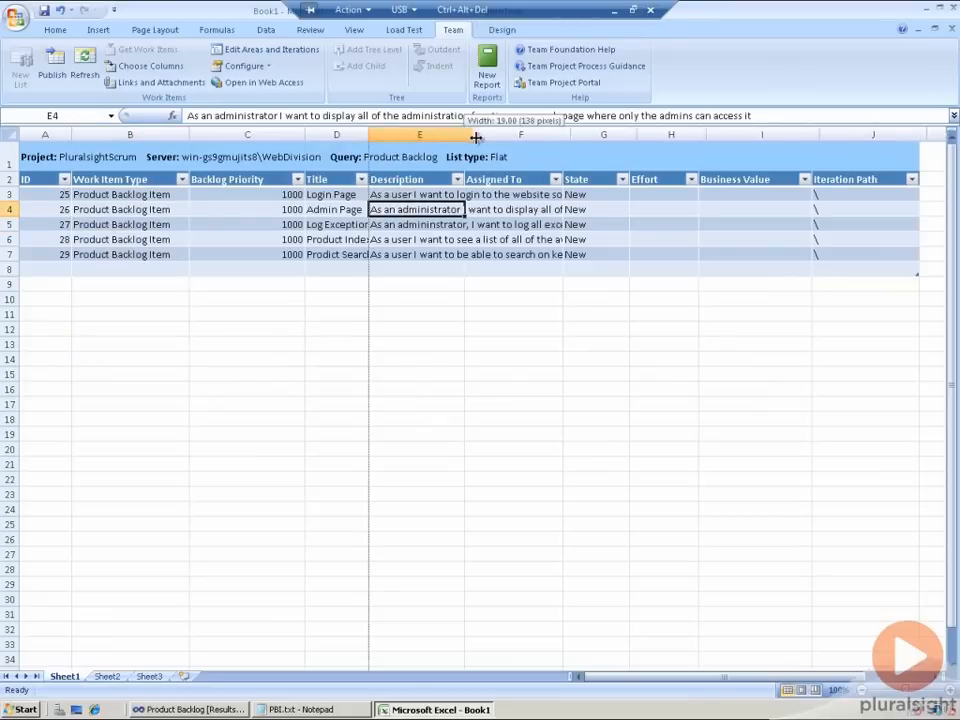
pyautogui.moveTo(476, 135); pyautogui.dragTo(508, 135)
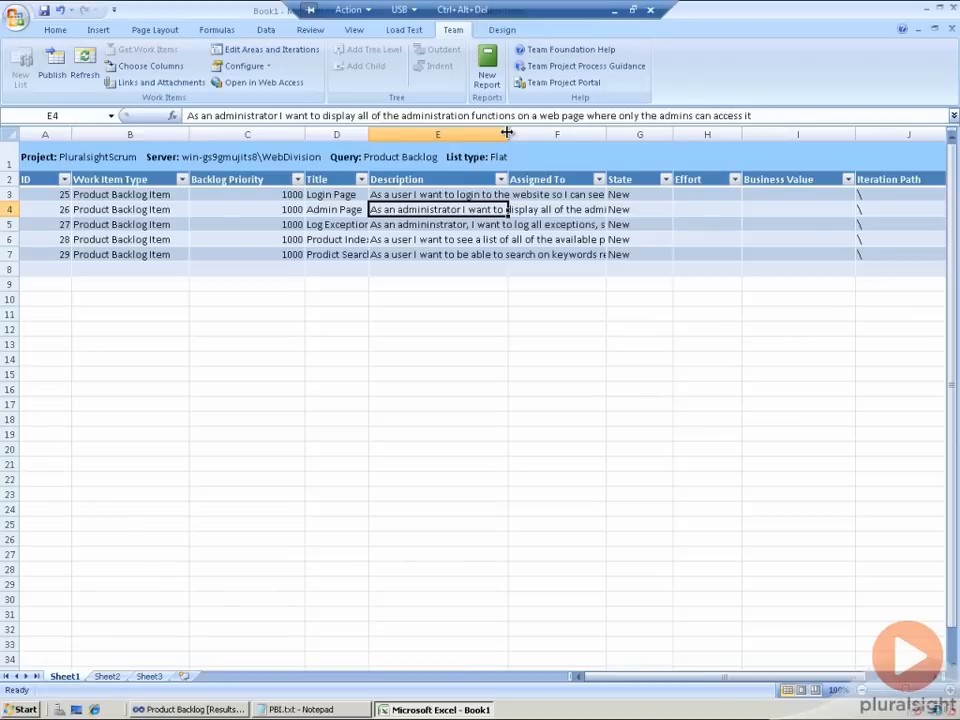
pyautogui.moveTo(190, 105)
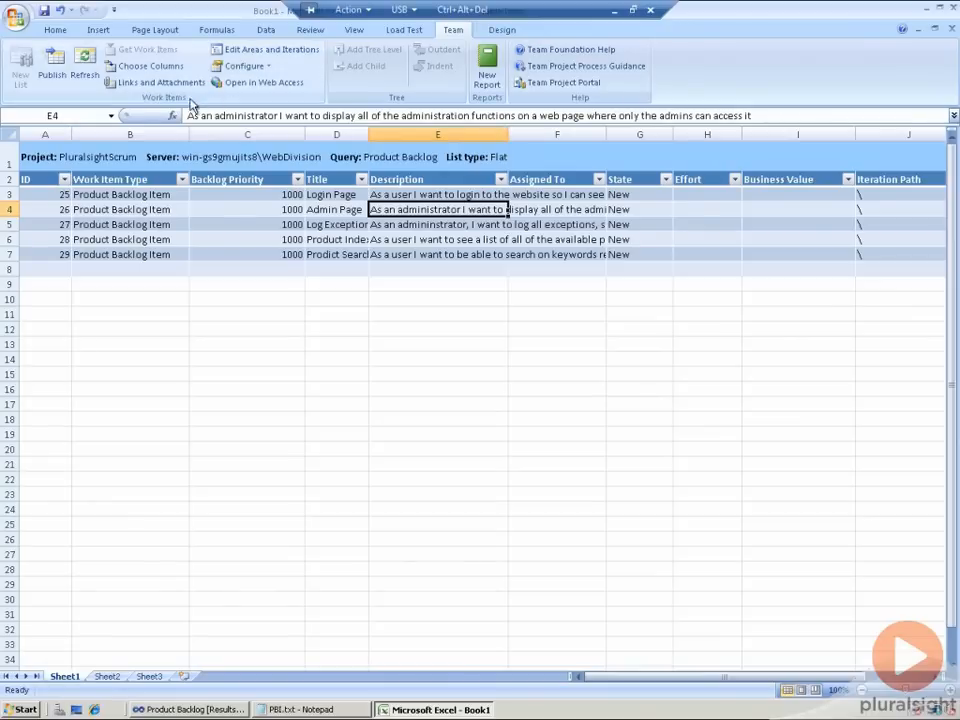
# Step: Add Description HTML to the list's columns, just after Description, and confirm
pyautogui.click(150, 65)
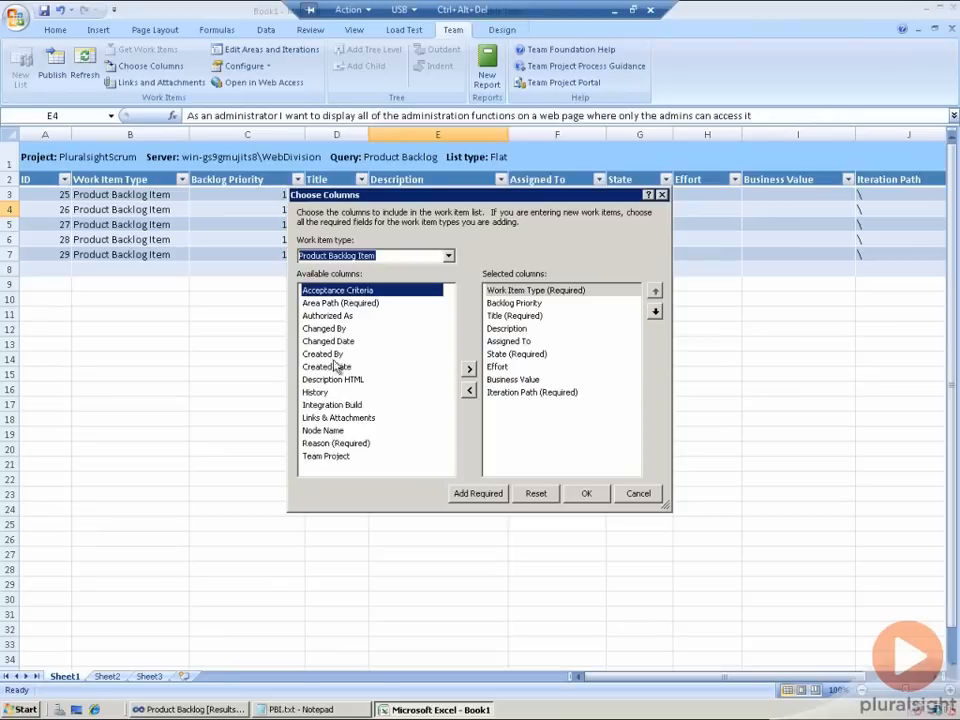
pyautogui.click(333, 379)
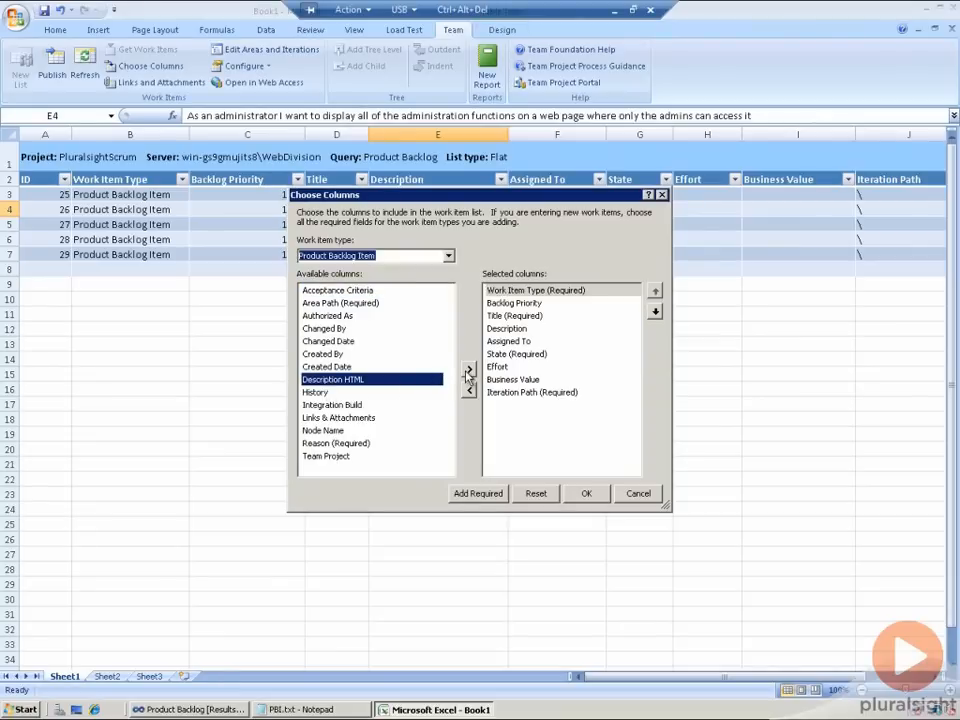
pyautogui.click(468, 368)
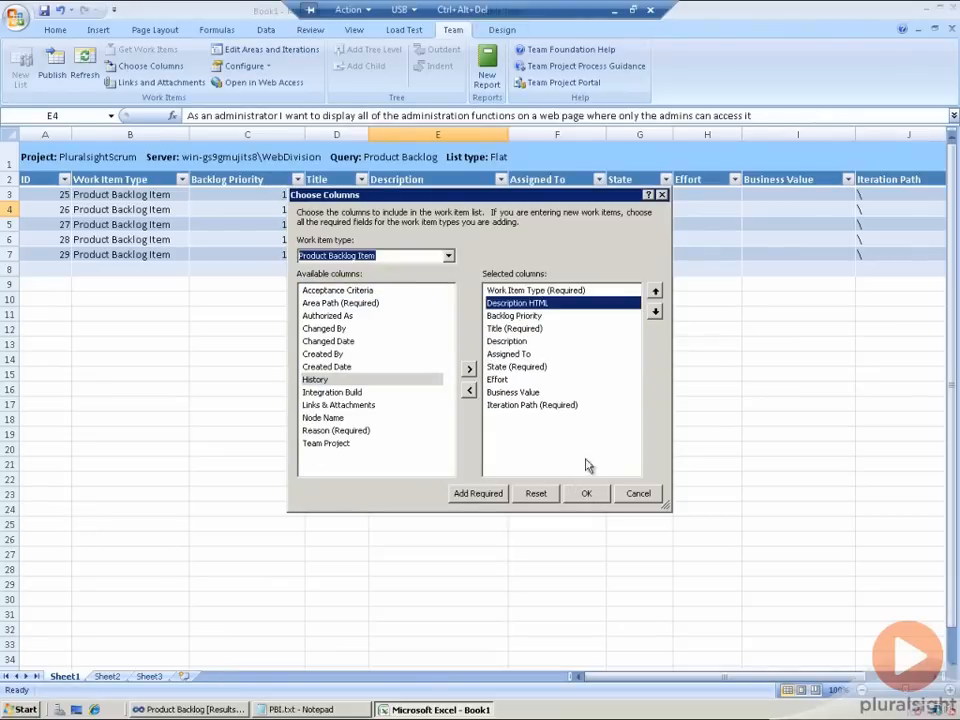
pyautogui.click(655, 311)
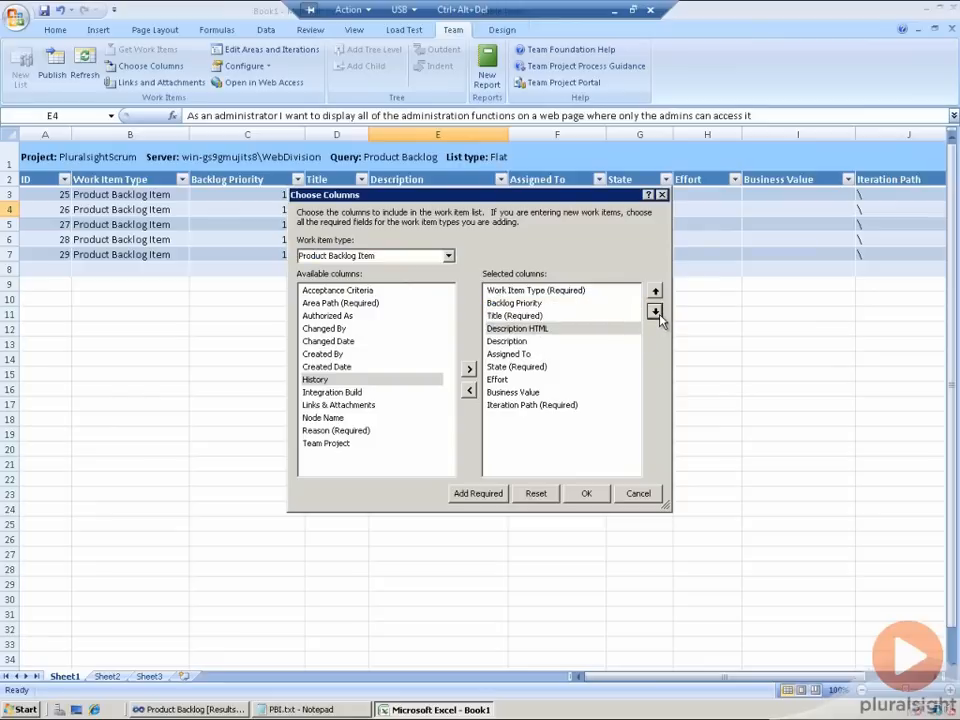
pyautogui.click(655, 311)
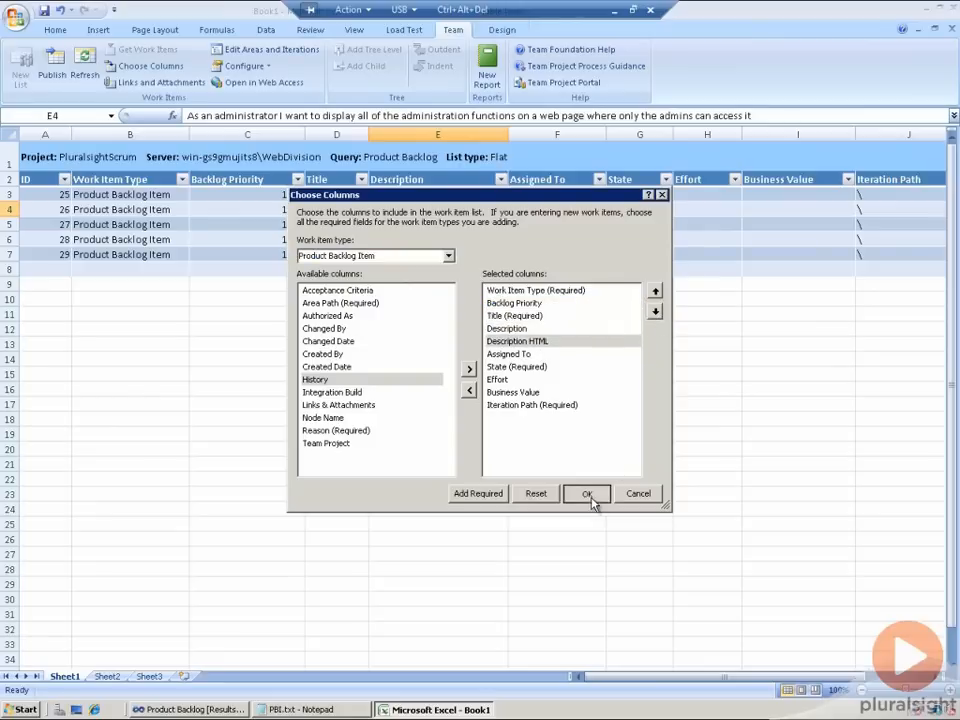
pyautogui.click(587, 493)
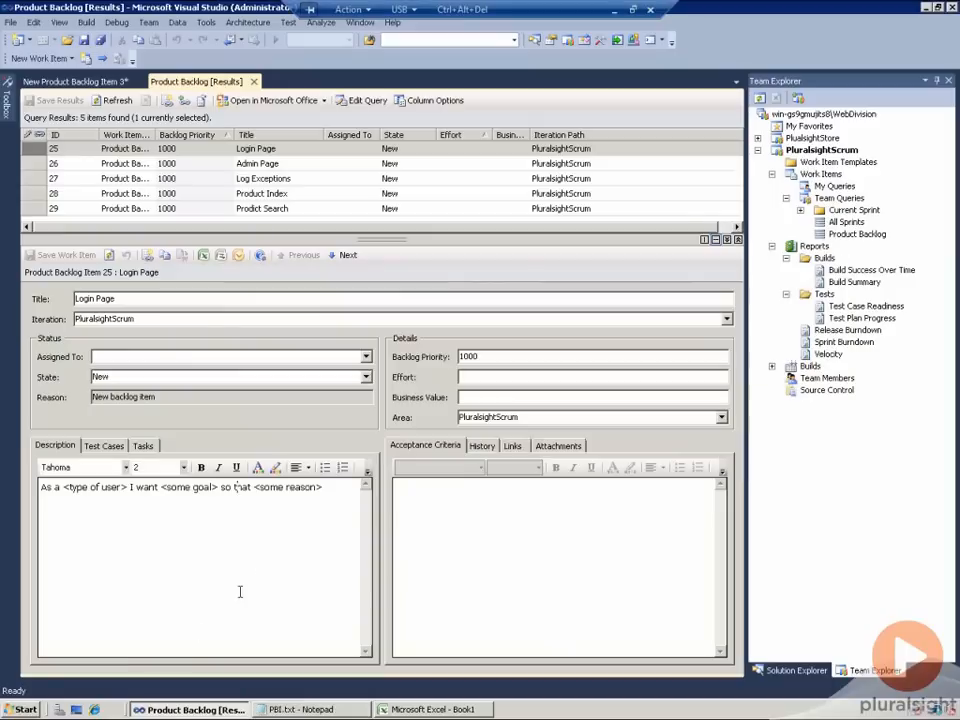
# Step: Set item 25's description to 'As a user I want to login to the website so I can see user specific information'
pyautogui.write('As a user I want to login to the website so I can see user specific information')
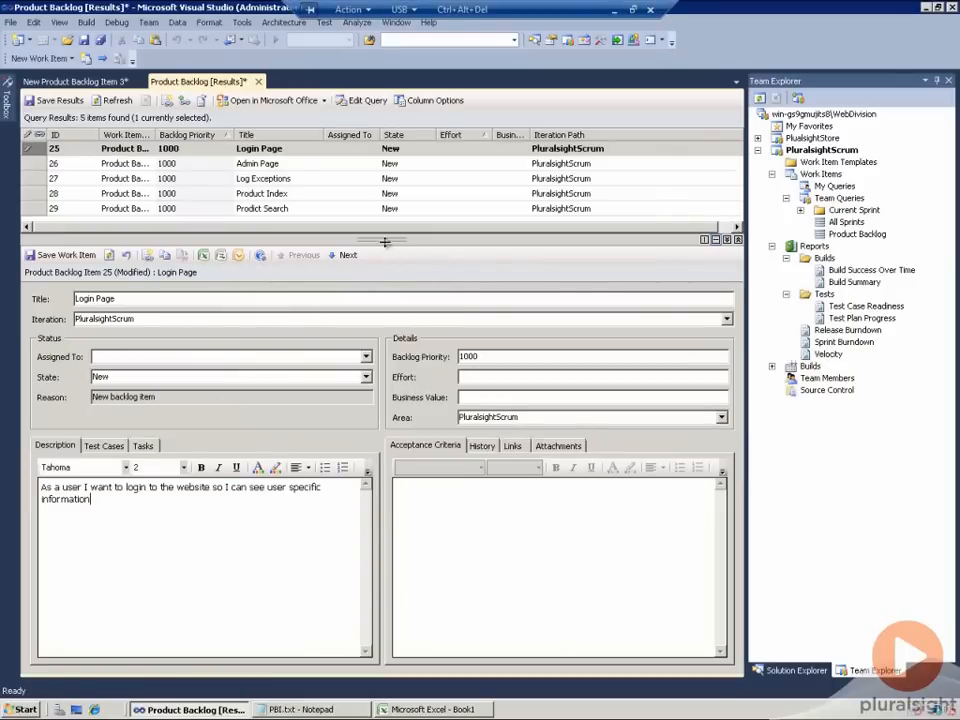
pyautogui.moveTo(385, 242); pyautogui.dragTo(385, 213)
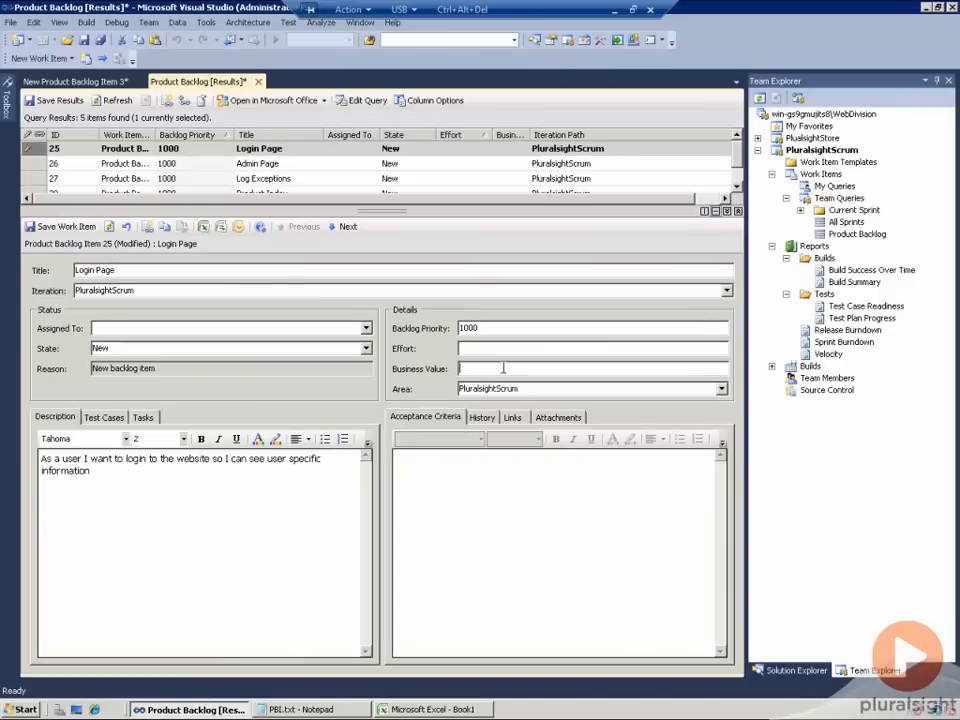
# Step: Save Login Page item 25 with business value 10 and effort 3
pyautogui.write('1')
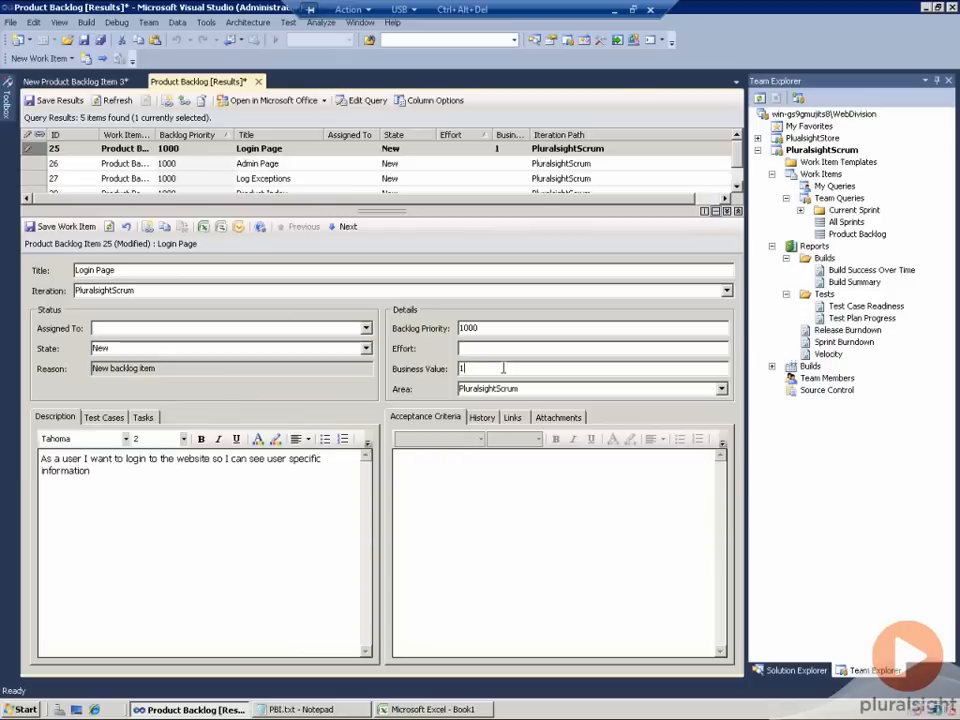
pyautogui.write('3')
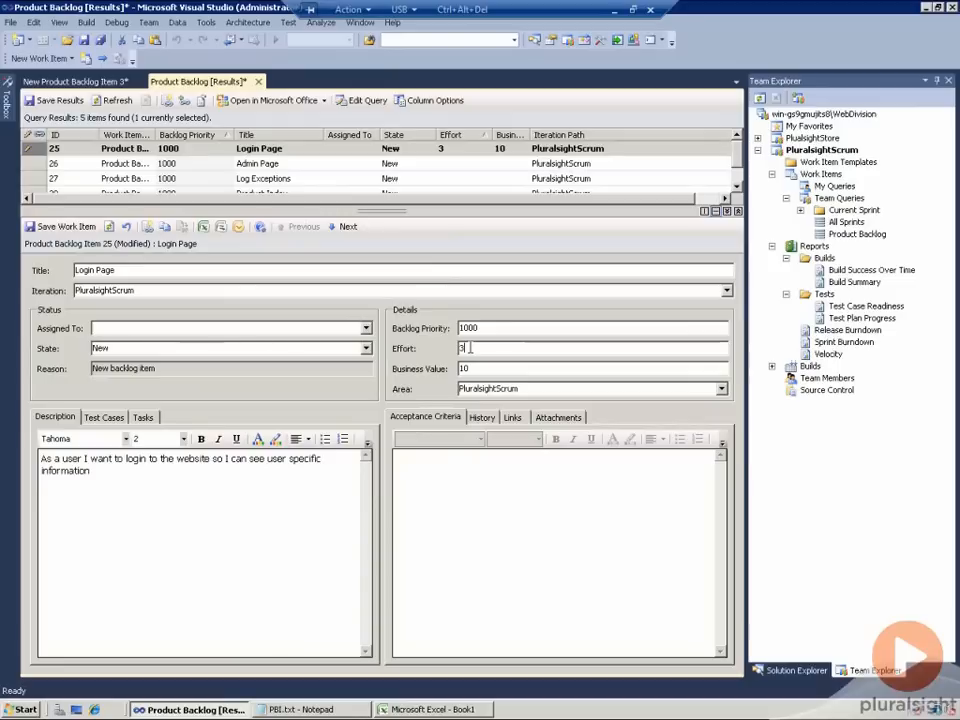
pyautogui.click(60, 226)
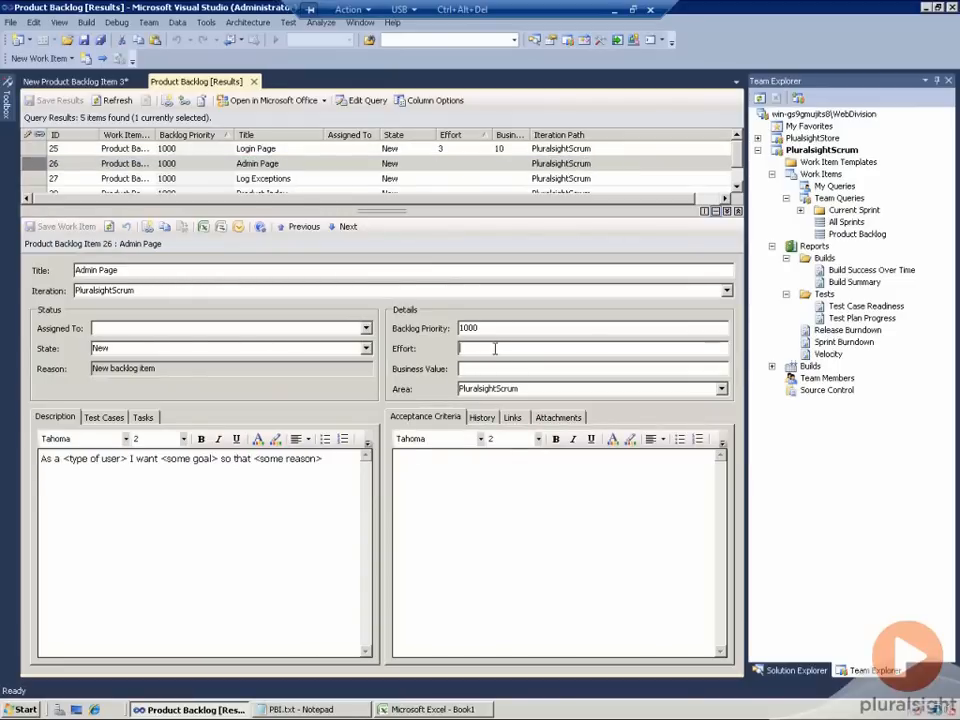
# Step: Save Admin Page item 26 with effort 2 and business value 15
pyautogui.write('2')
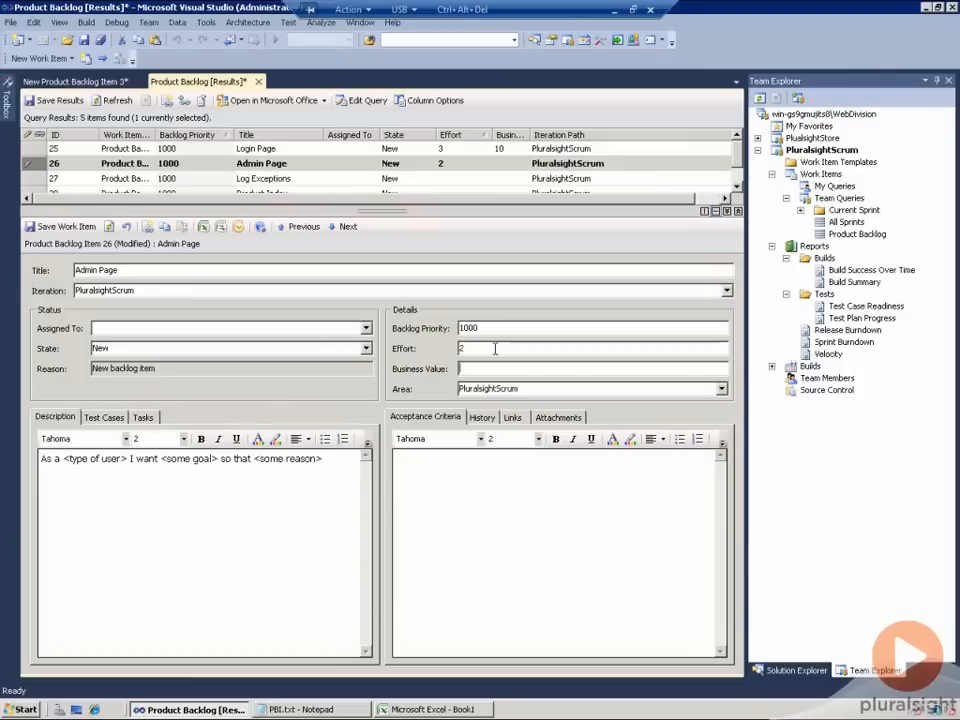
pyautogui.write('15')
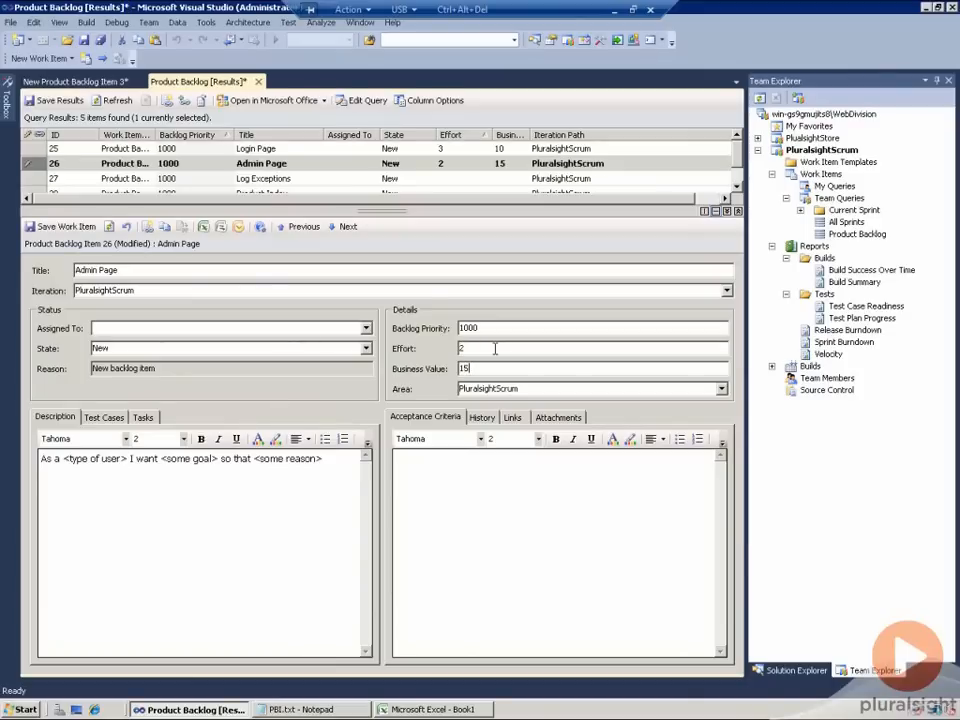
pyautogui.click(60, 226)
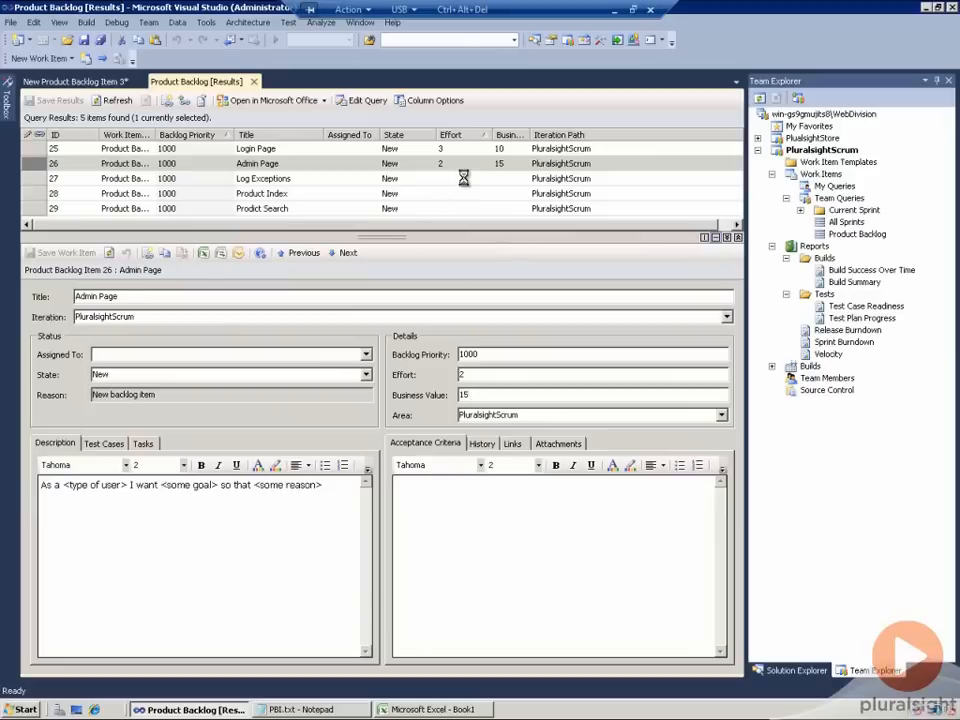
# Step: Enter effort and business value for Log Exceptions (4, 3), Product Index (4, 2) and Prodict Search (3, 30)
pyautogui.click(263, 178)
pyautogui.write('3')
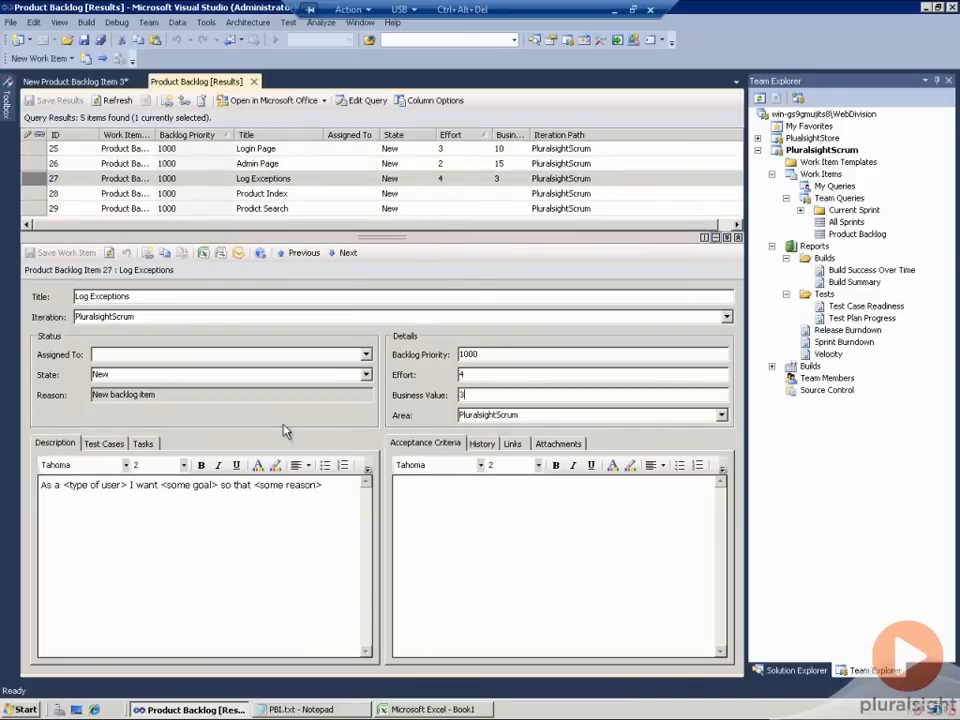
pyautogui.click(262, 193)
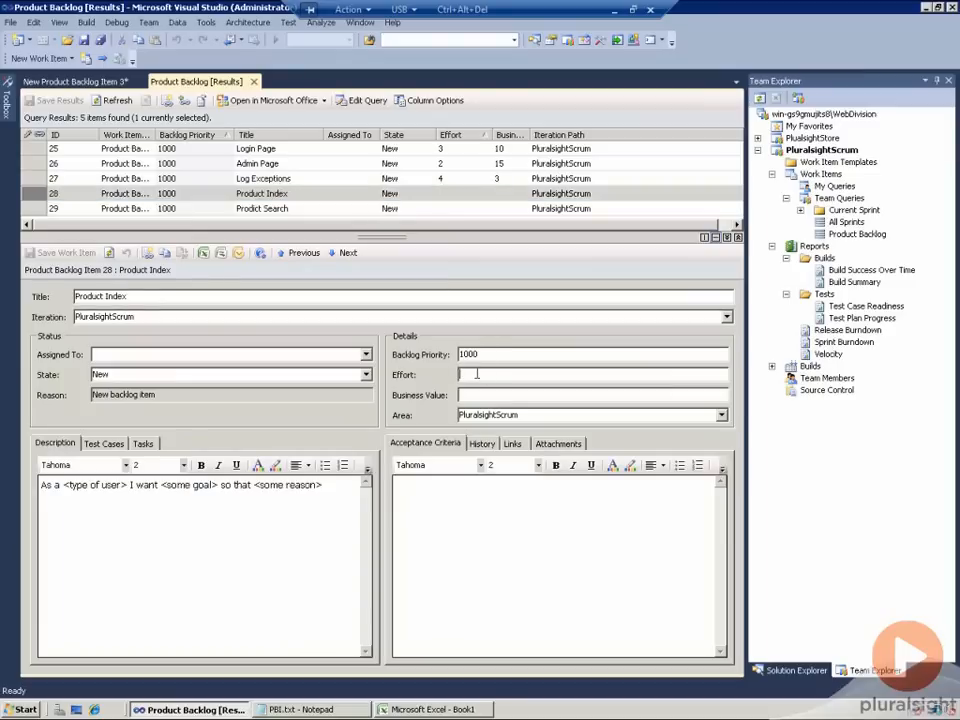
pyautogui.write('2')
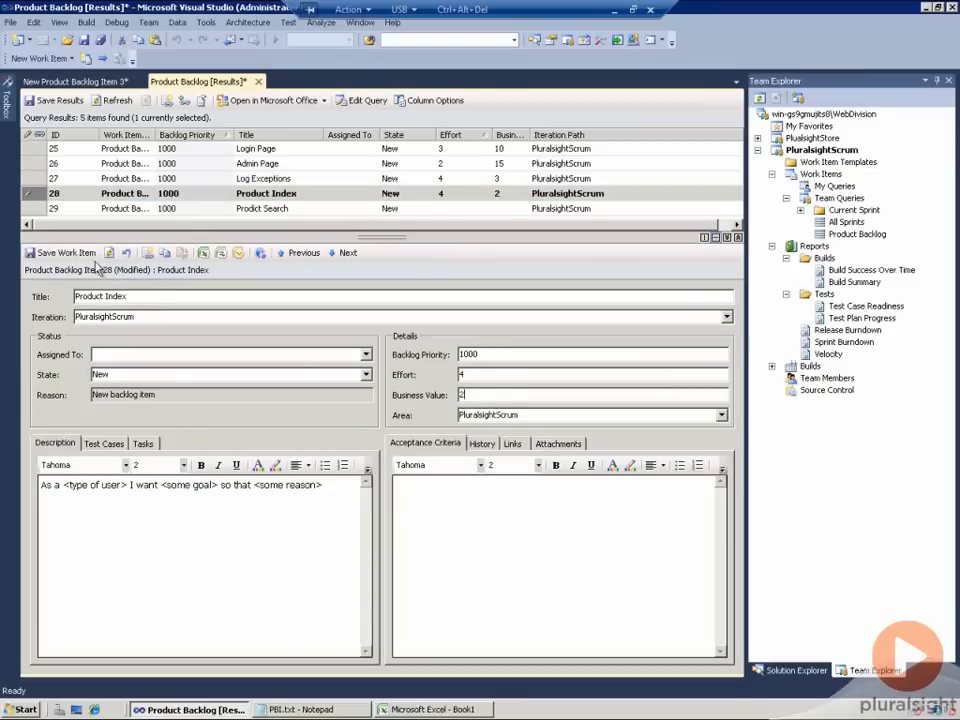
pyautogui.click(260, 208)
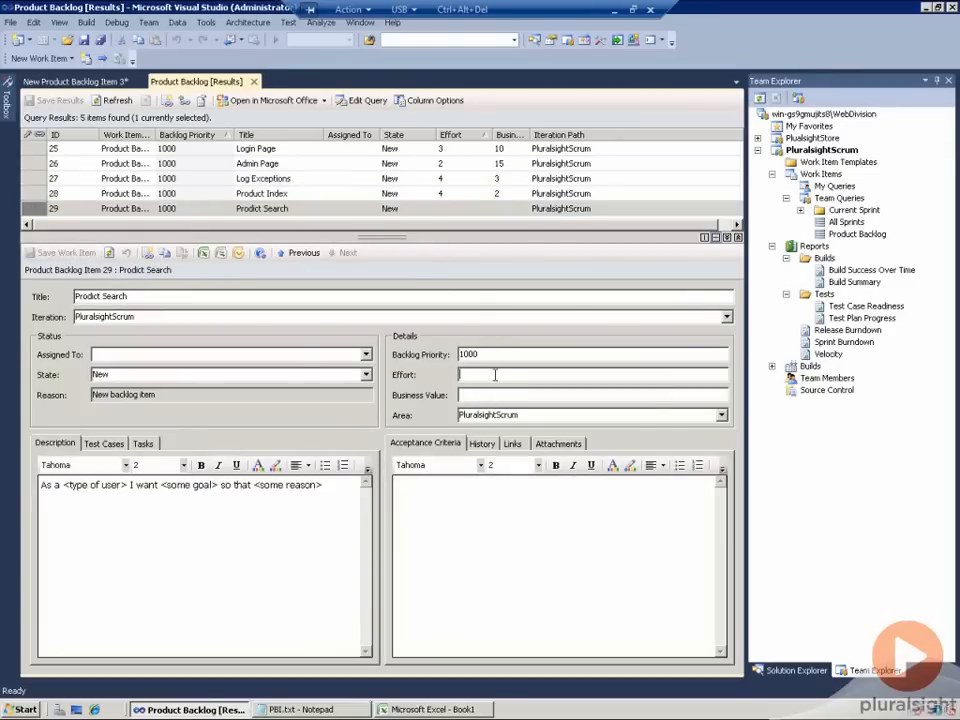
pyautogui.write('1')
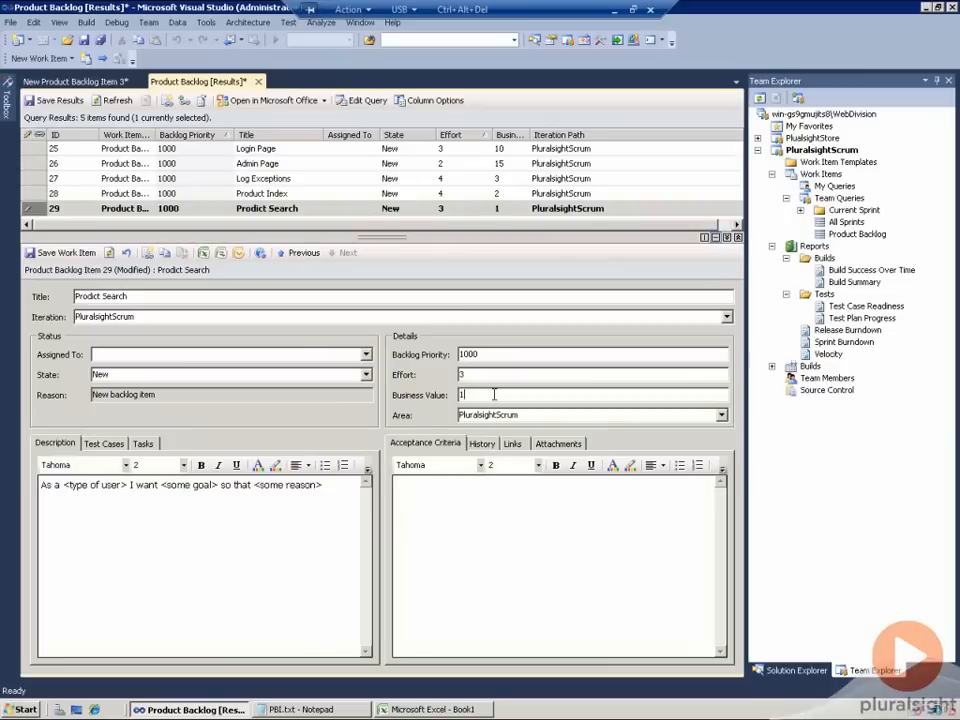
pyautogui.write('0')
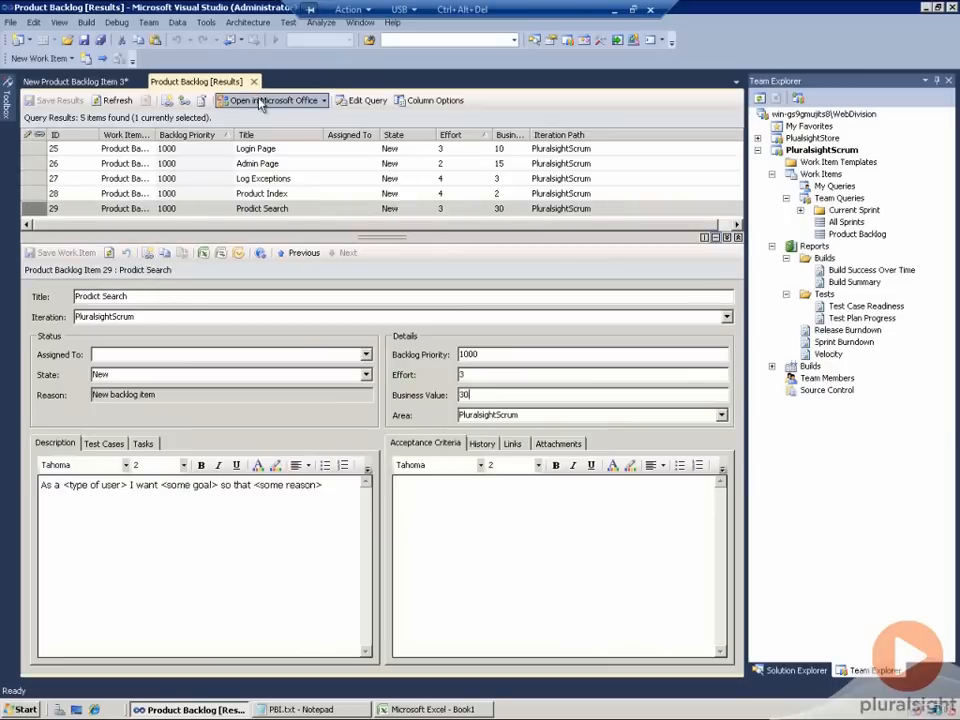
# Step: Open the backlog query in Excel and remove the plain Description column from the list
pyautogui.click(268, 100)
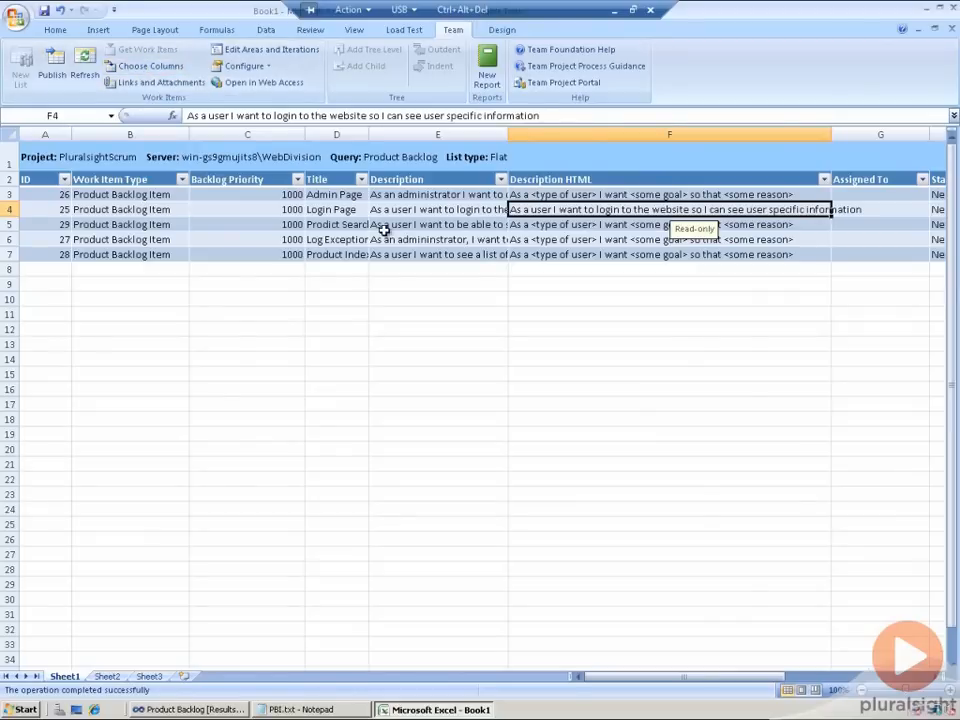
pyautogui.click(150, 65)
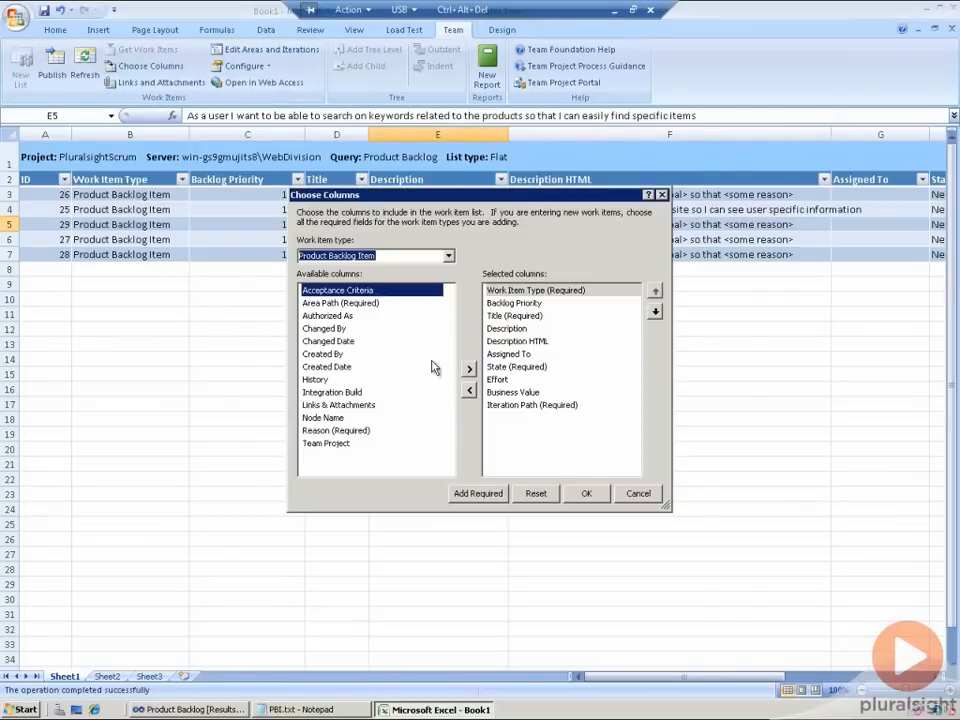
pyautogui.click(468, 390)
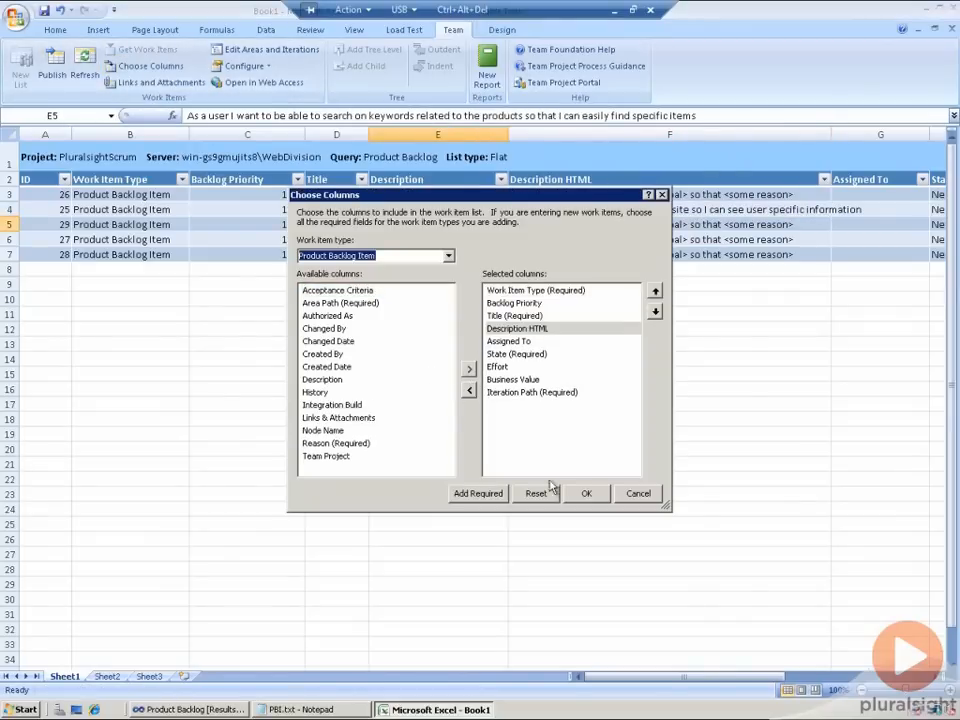
pyautogui.click(587, 493)
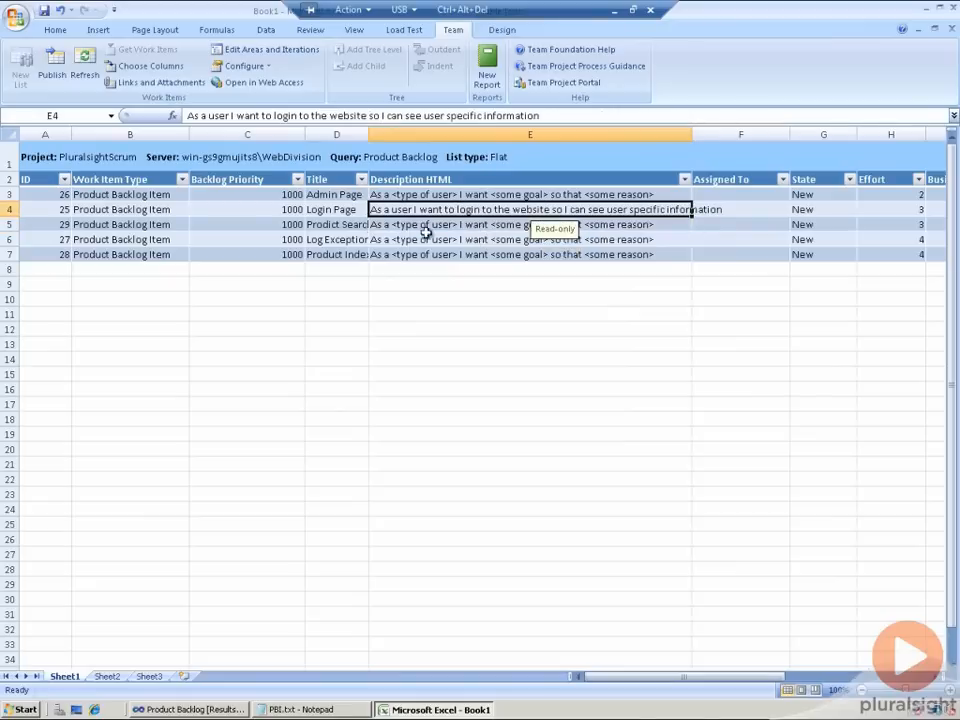
pyautogui.moveTo(700, 147)
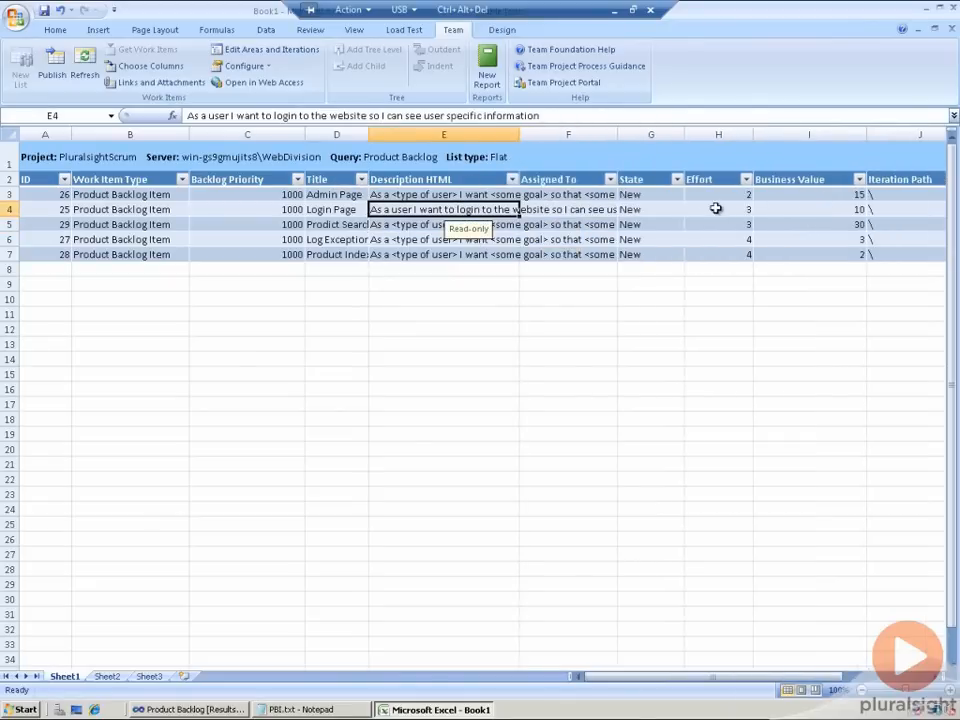
# Step: Enter backlog priorities 2, 3, 1, 4, 5 for the five items and publish
pyautogui.click(810, 194)
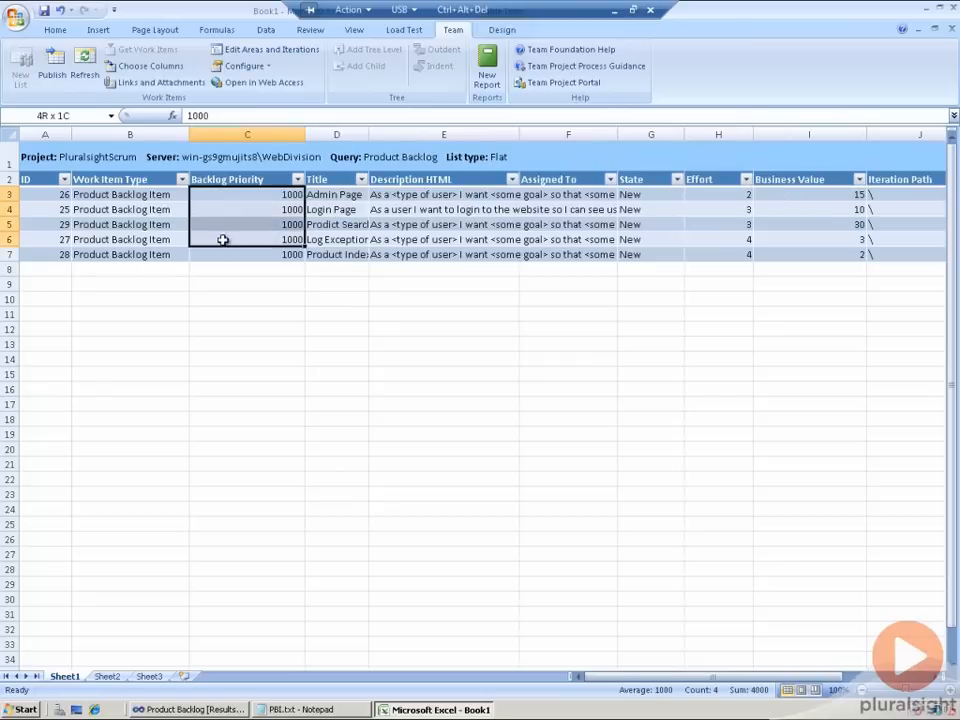
pyautogui.click(247, 194)
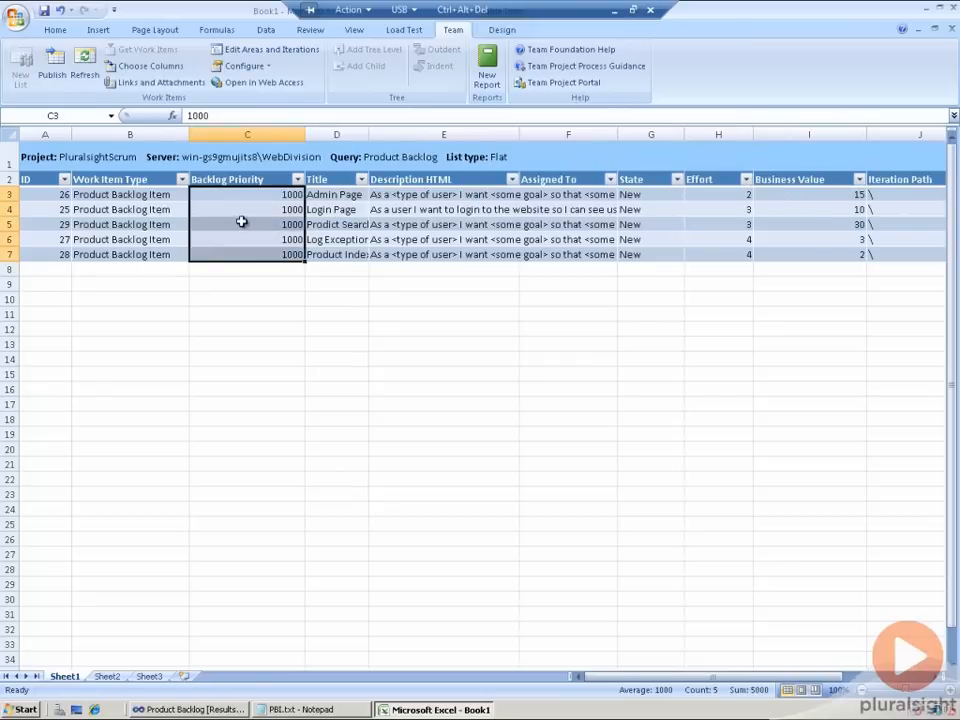
pyautogui.click(247, 209)
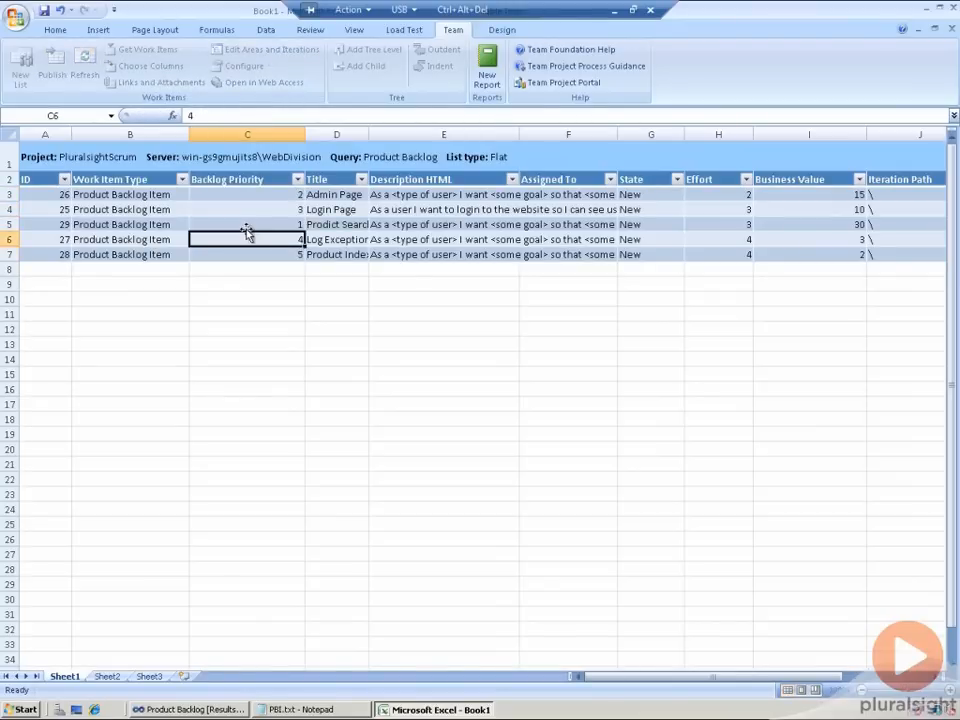
pyautogui.click(52, 68)
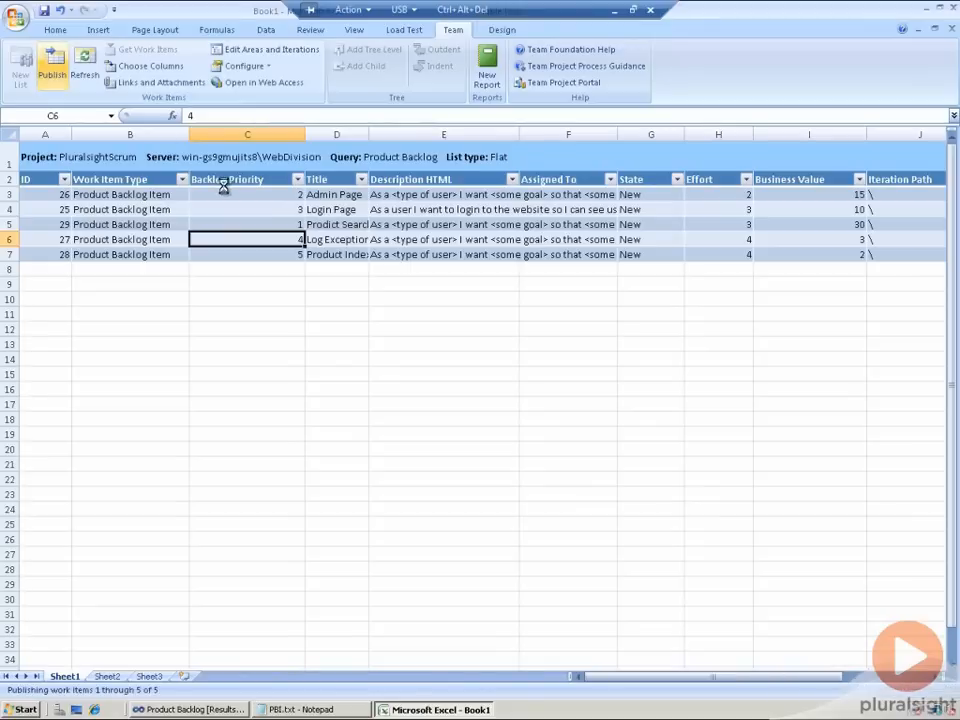
pyautogui.click(443, 224)
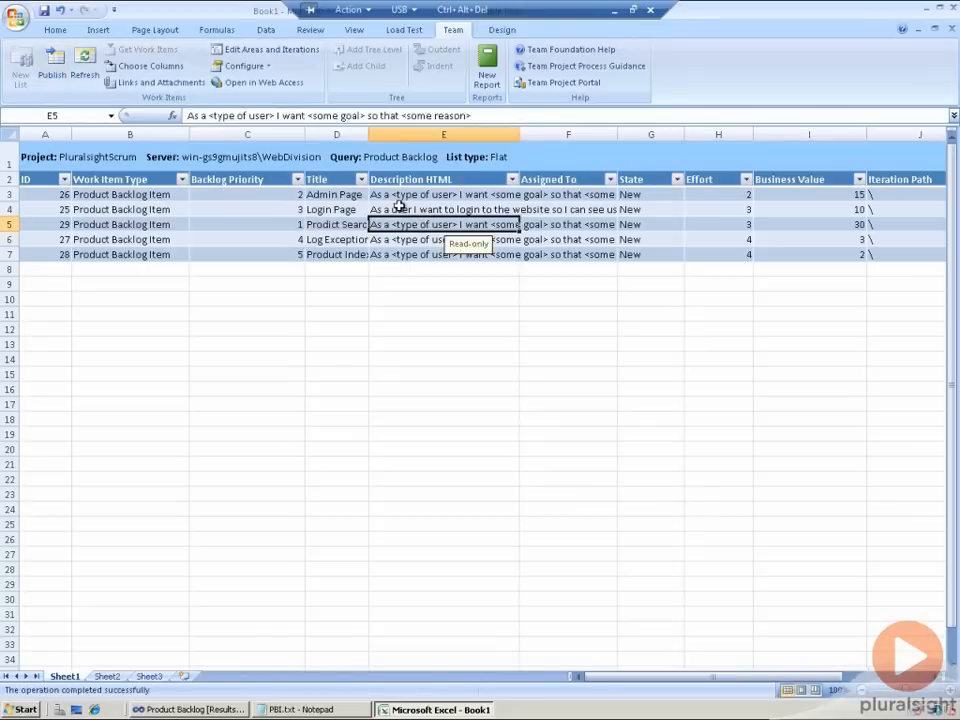